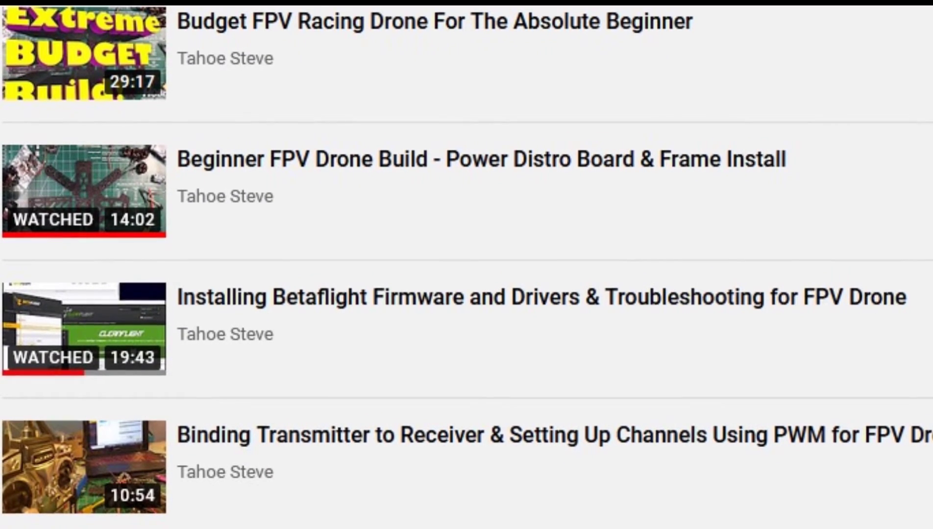
Calibrate the accelerometer with the frame level, then reset the Z axis heading
scroll("down", 3)
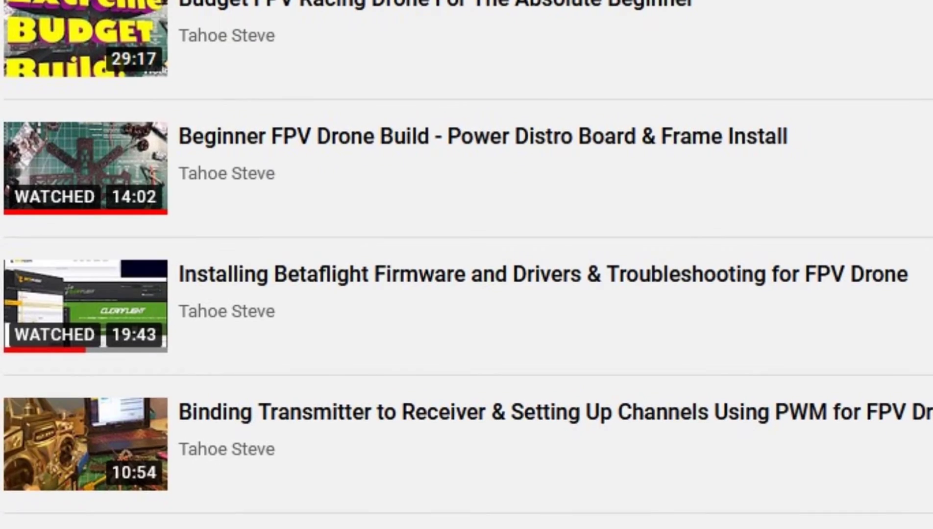
scroll("down", 3)
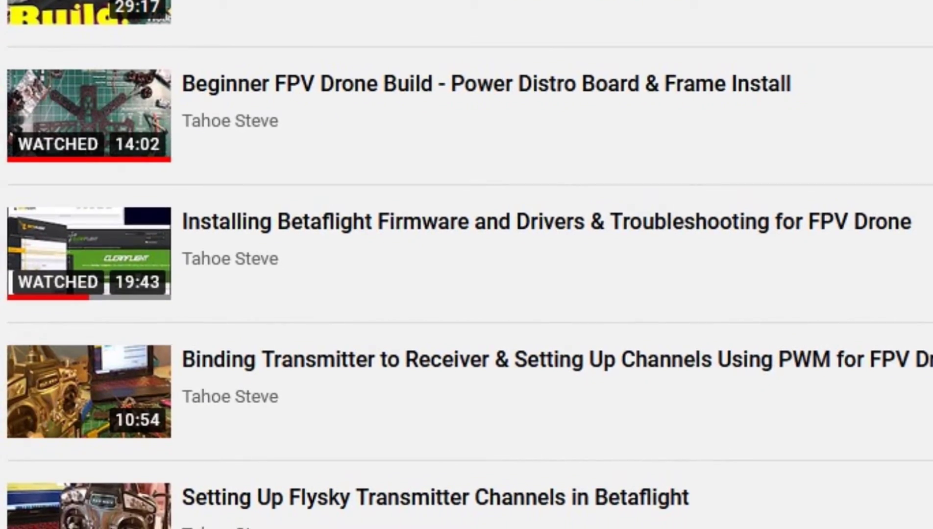
scroll("down", 3)
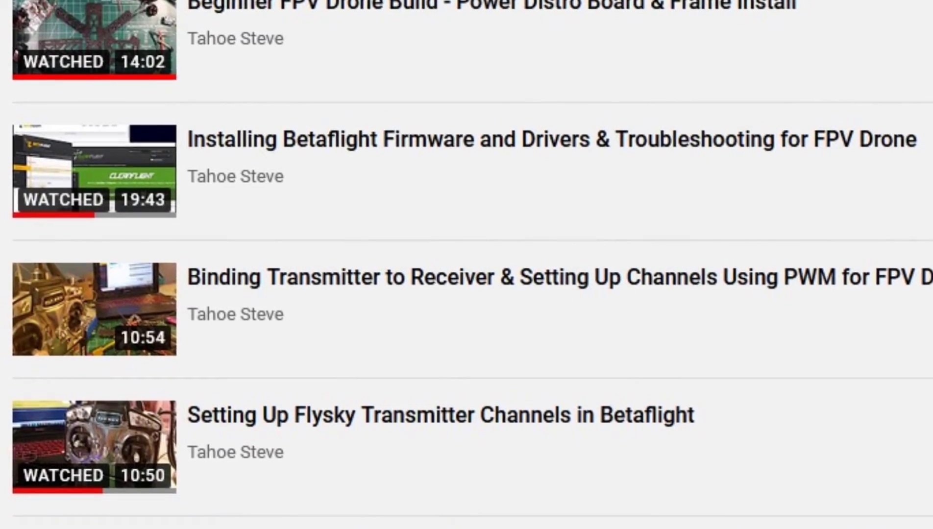
scroll("down", 3)
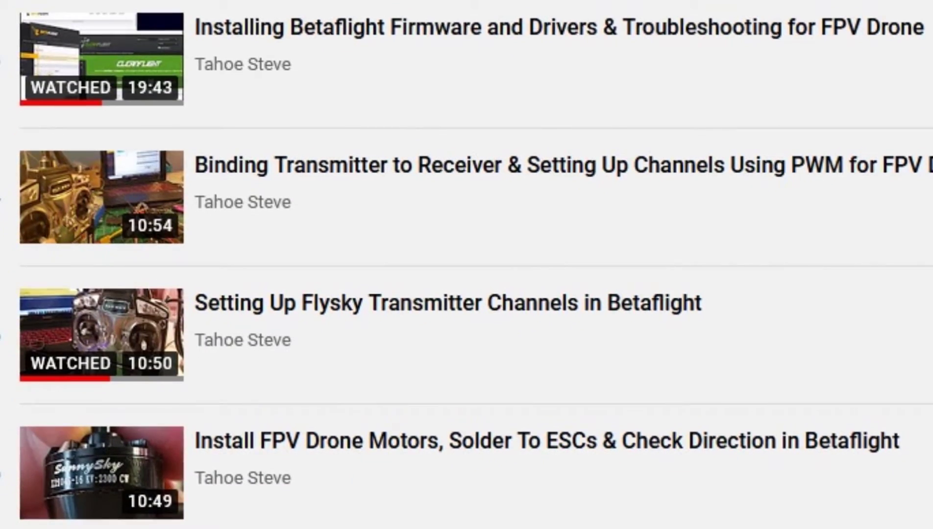
scroll("down", 3)
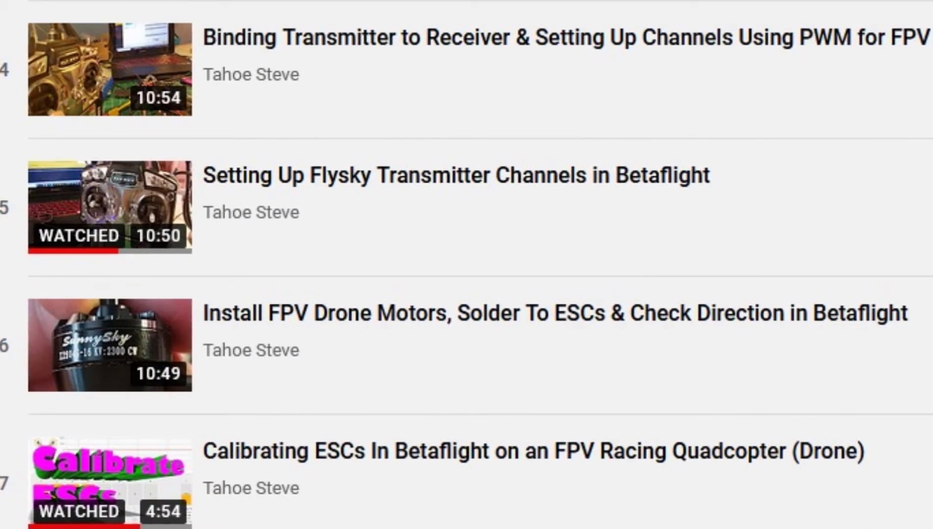
scroll("down", 3)
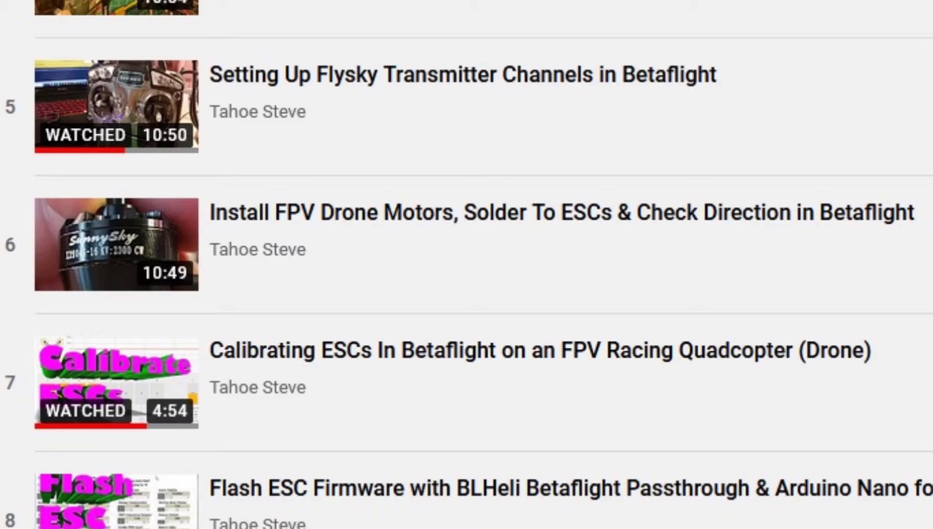
scroll("down", 3)
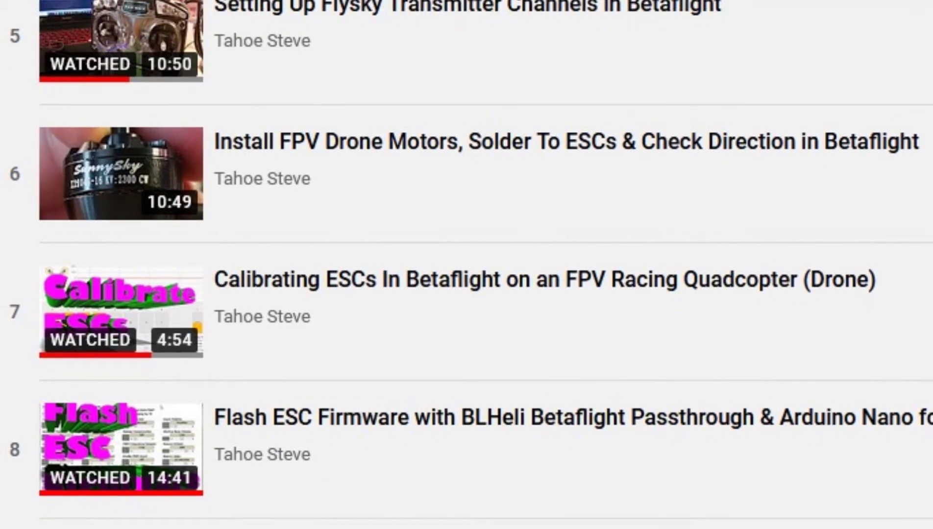
scroll("down", 3)
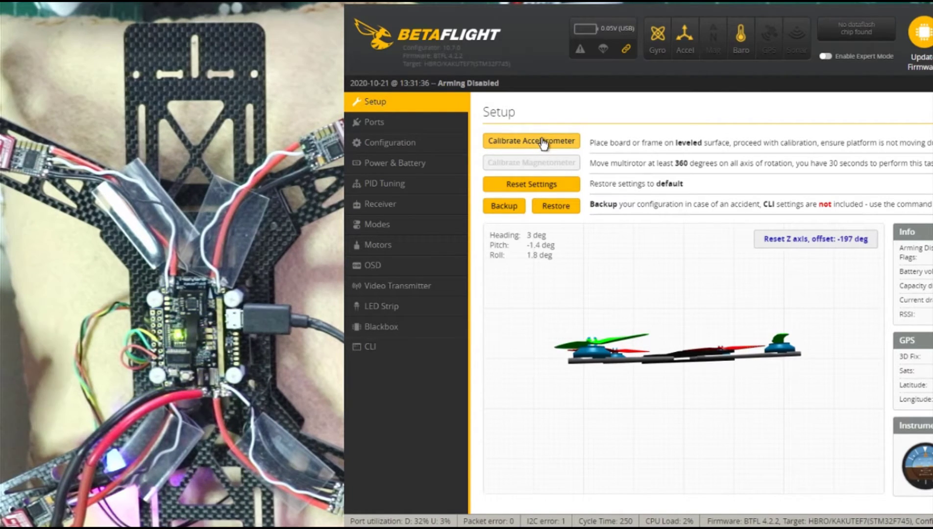
left_click(531, 141)
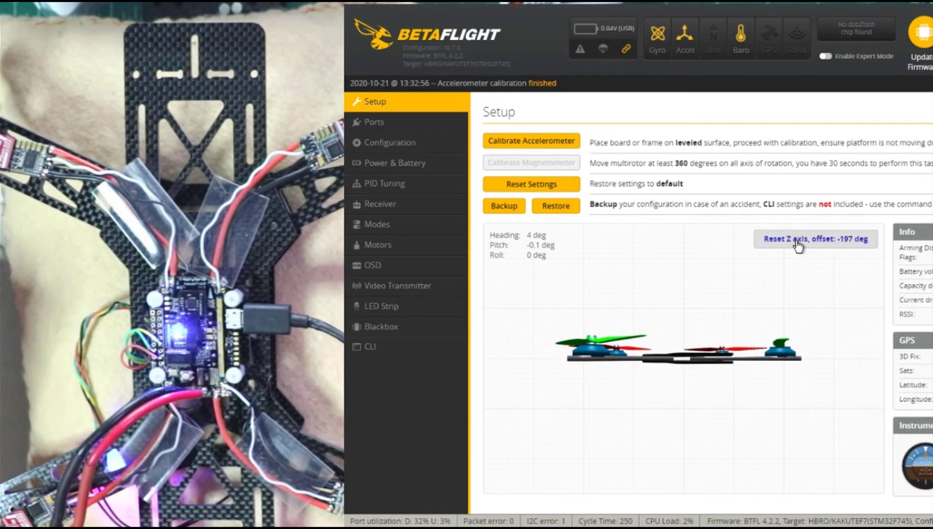
left_click(816, 239)
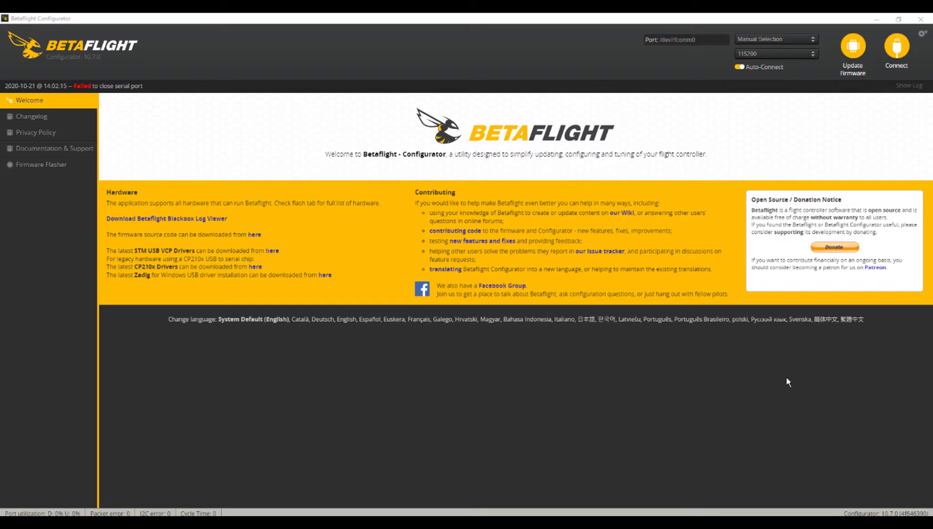
Reconnect to verify the board reports firmware 4.2.2, then disconnect
left_click(896, 47)
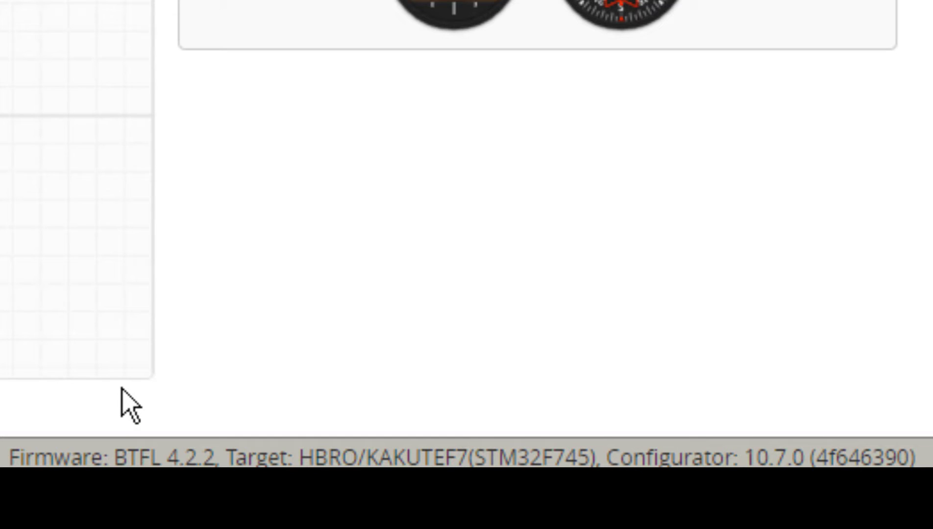
mouse_move(153, 392)
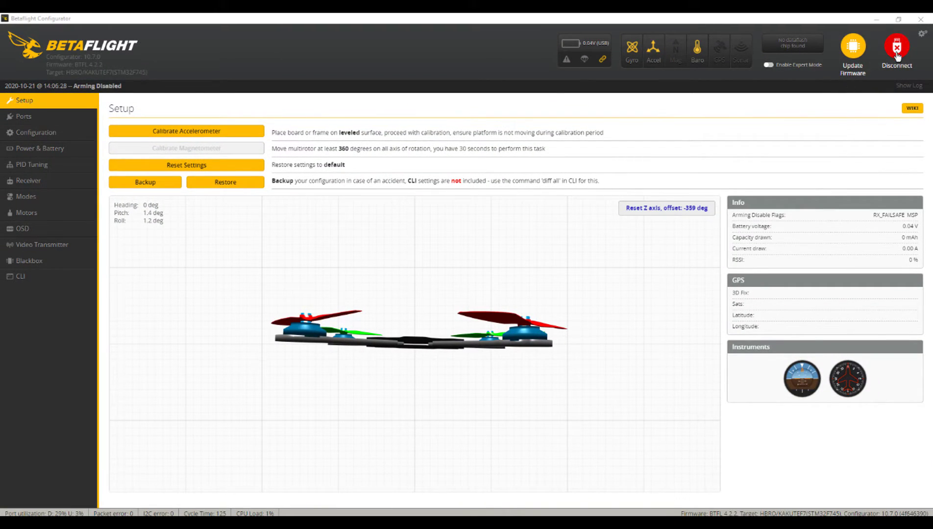
left_click(896, 47)
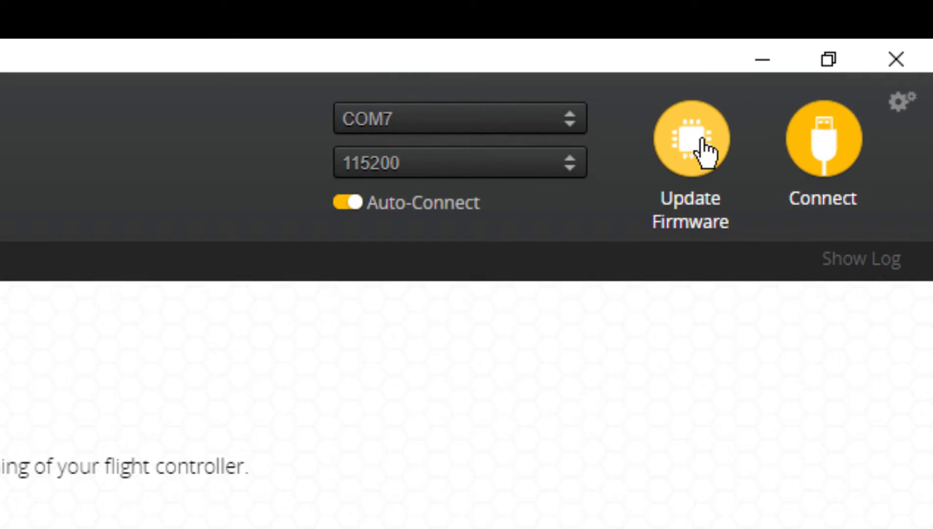
Load Betaflight 4.2.4 for KAKUTEF7 online and flash it to the flight controller
left_click(690, 138)
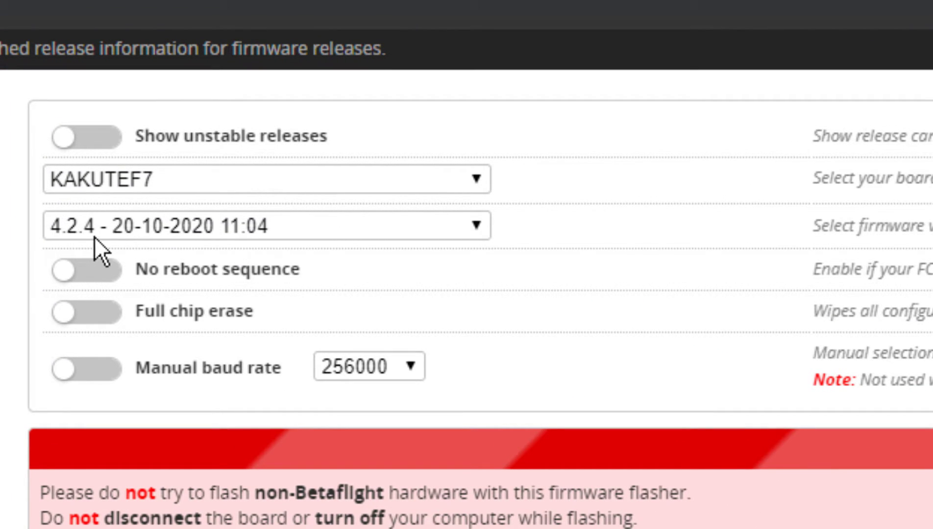
mouse_move(157, 286)
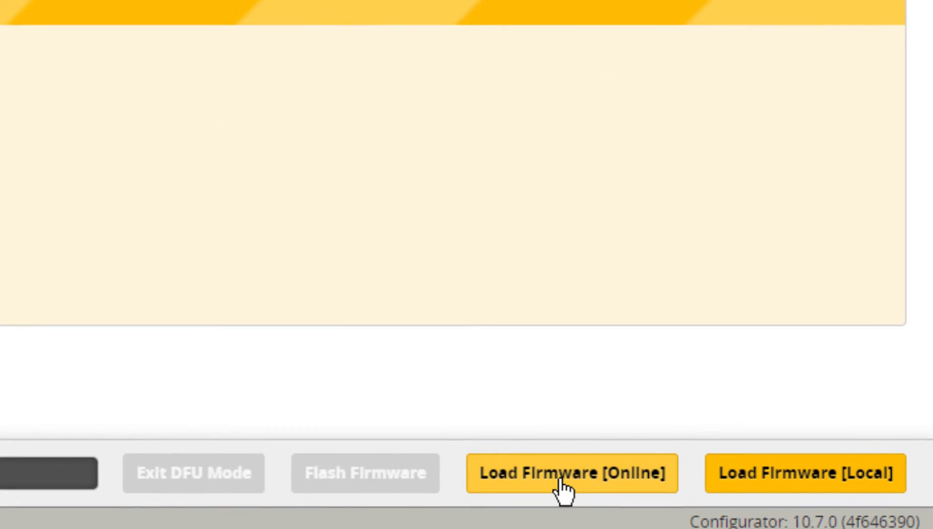
left_click(571, 486)
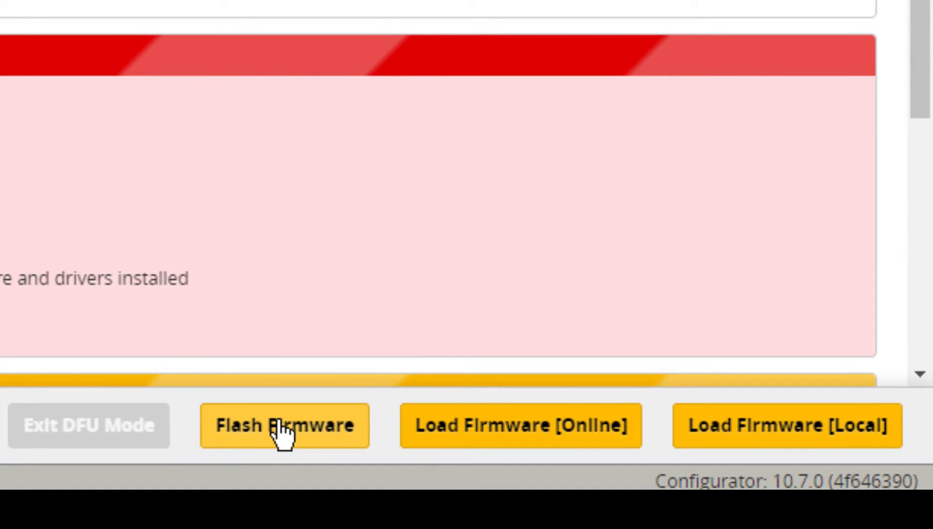
left_click(284, 426)
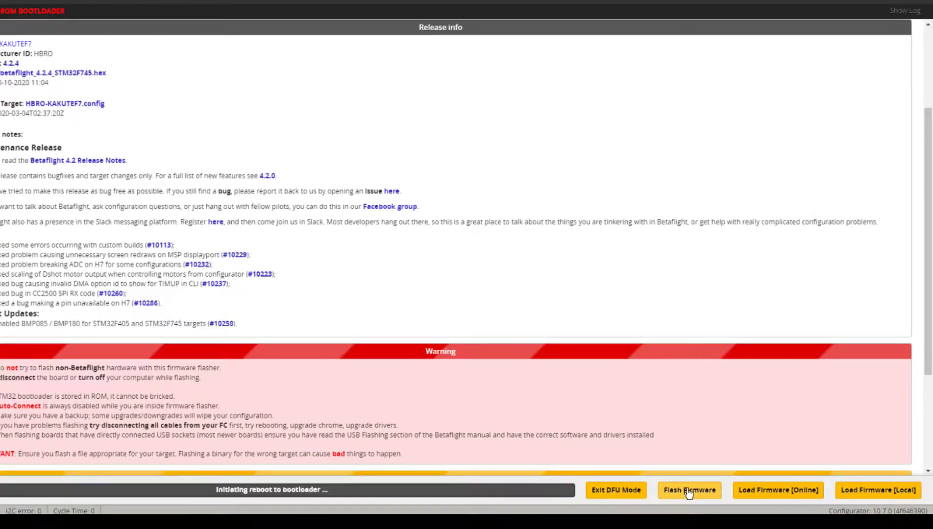
left_click(689, 490)
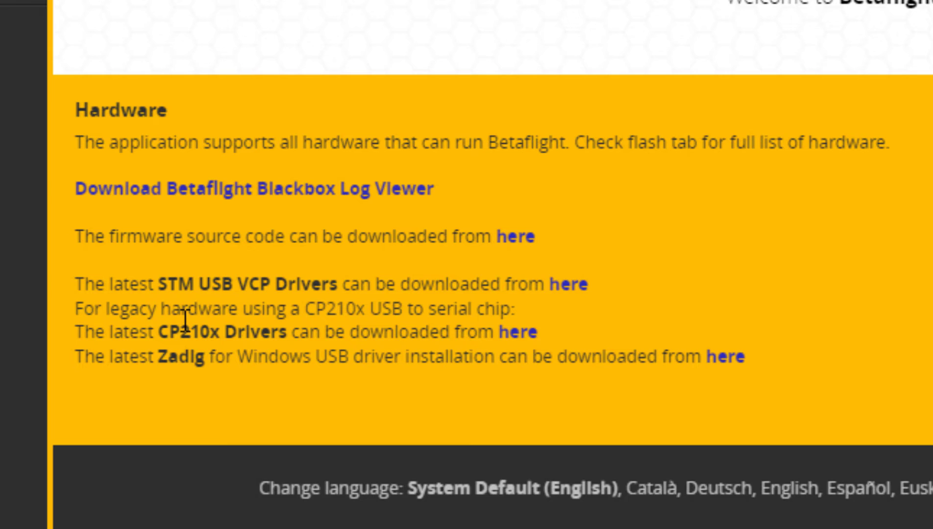
mouse_move(311, 303)
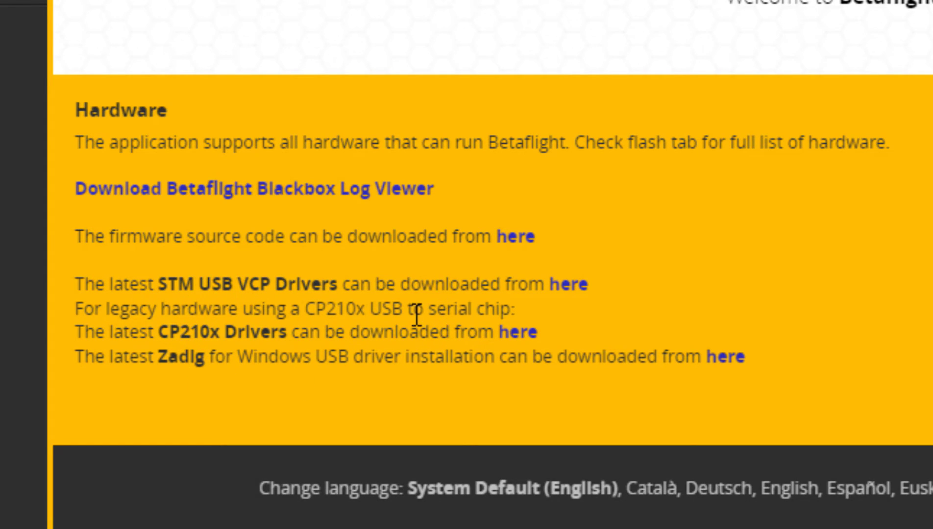
mouse_move(565, 254)
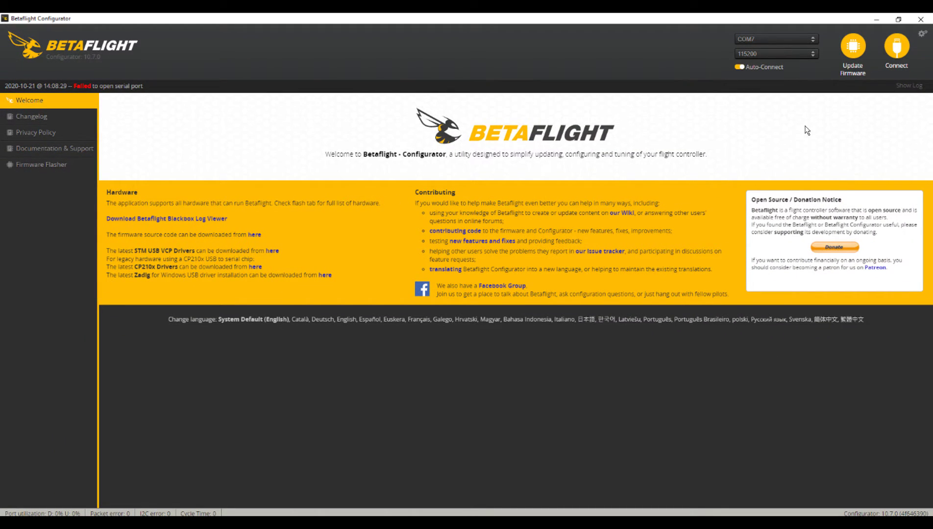
Connect to the reflashed KAKUTEF7 board, now reporting BTFL 4.2.4
left_click(895, 47)
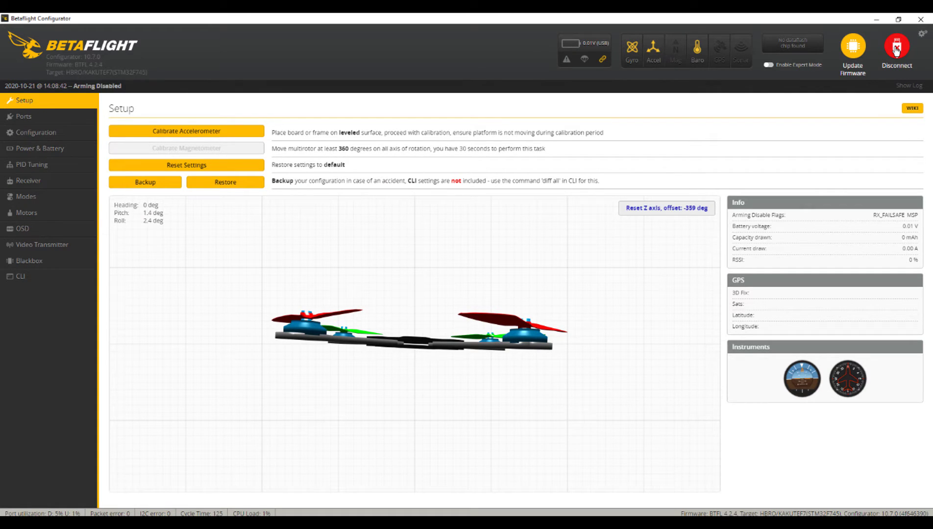
mouse_move(728, 479)
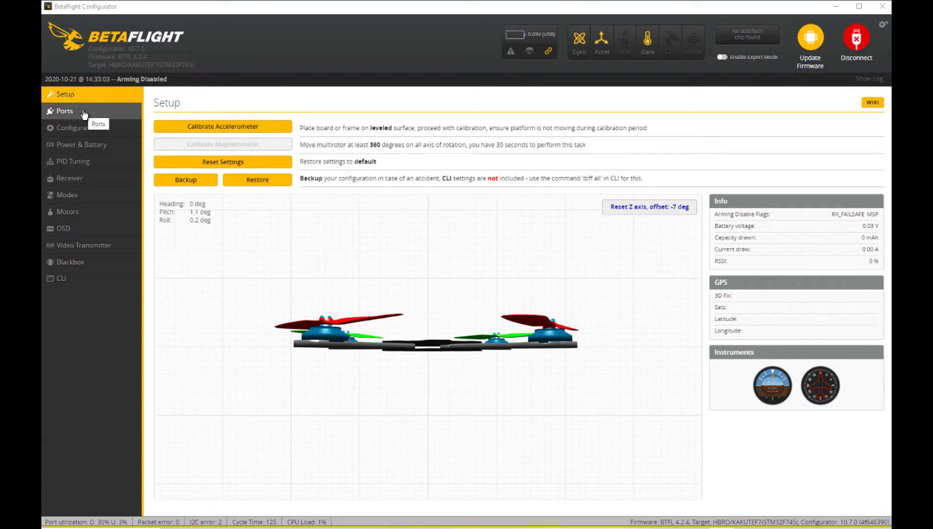
Set UART4 telemetry to SmartPort with Serial Rx on UART6, then save and reboot
left_click(64, 111)
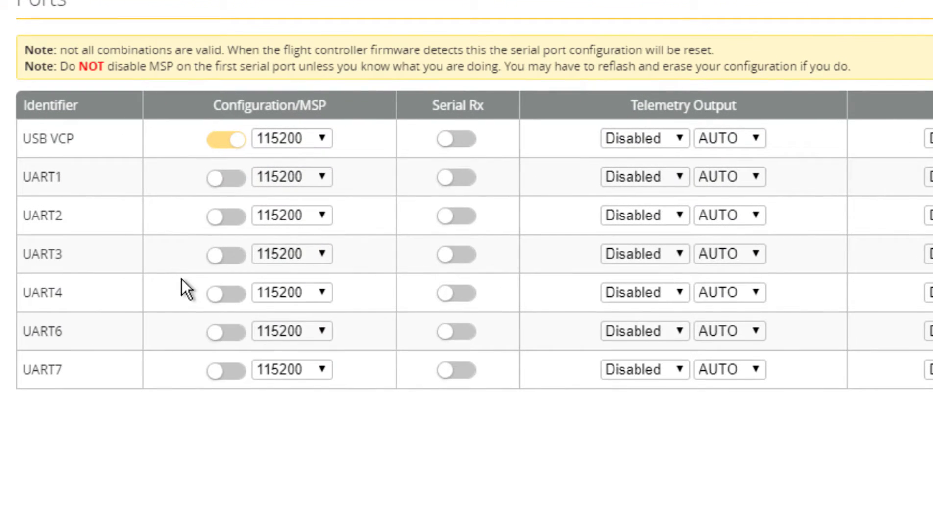
left_click(645, 292)
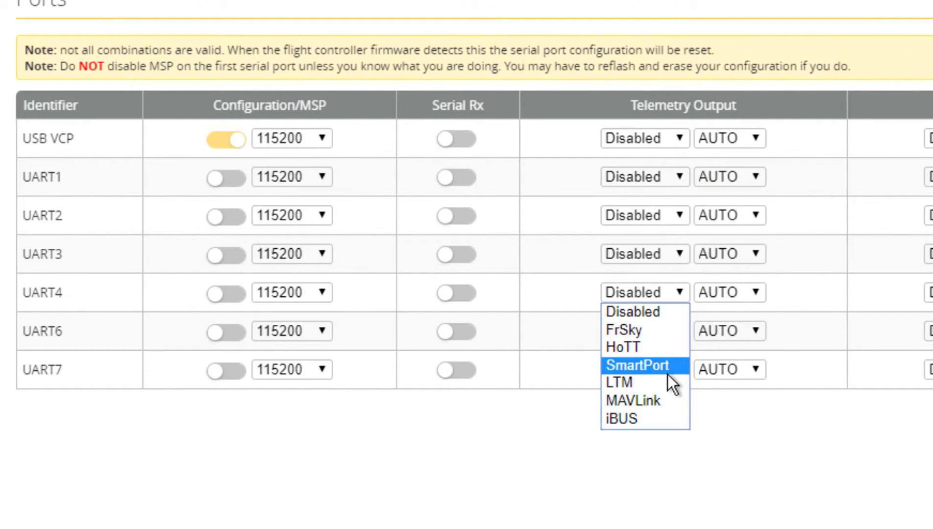
left_click(637, 365)
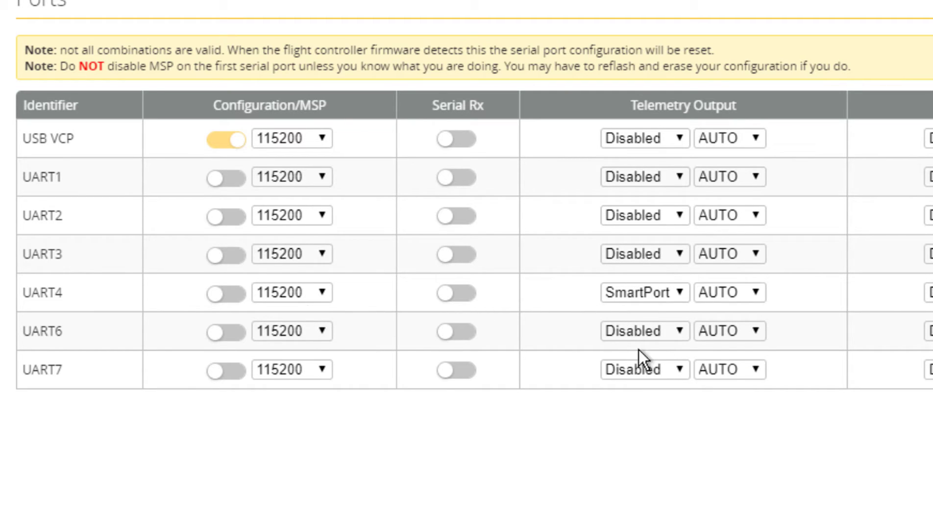
left_click(456, 331)
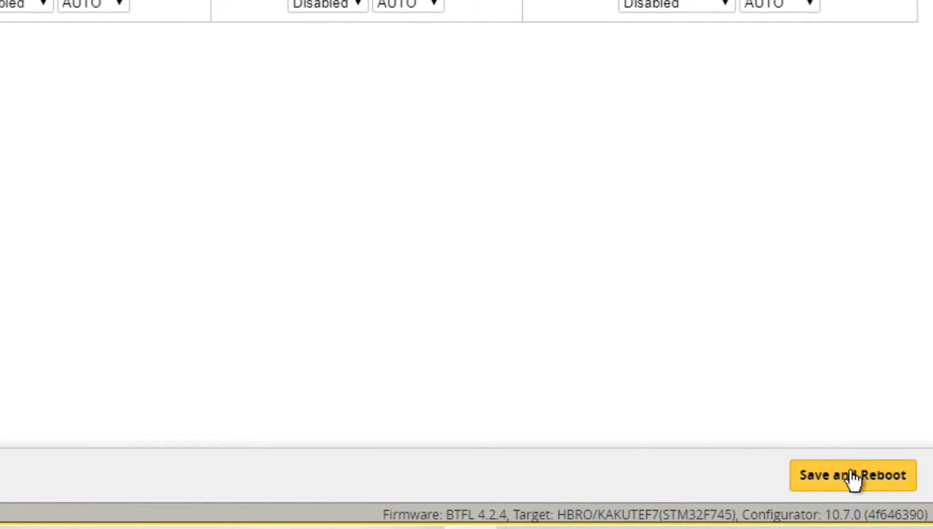
left_click(851, 476)
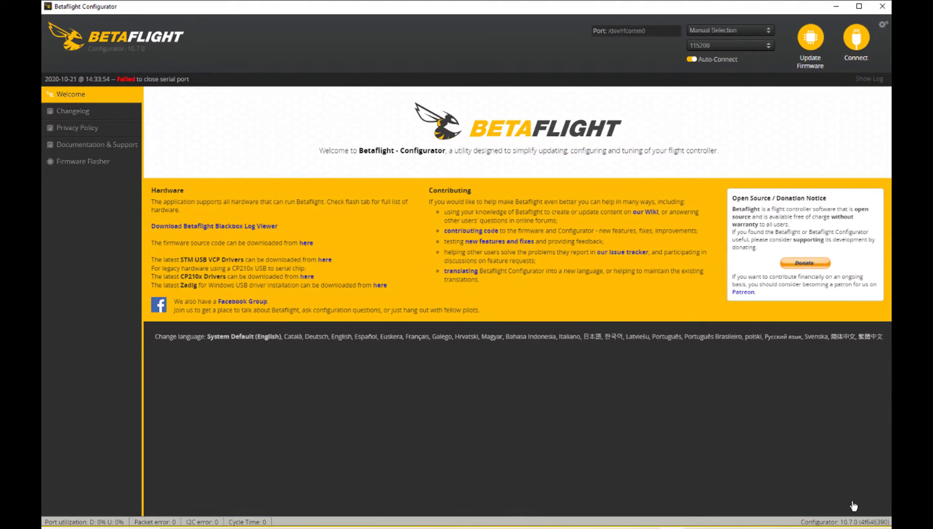
left_click(856, 37)
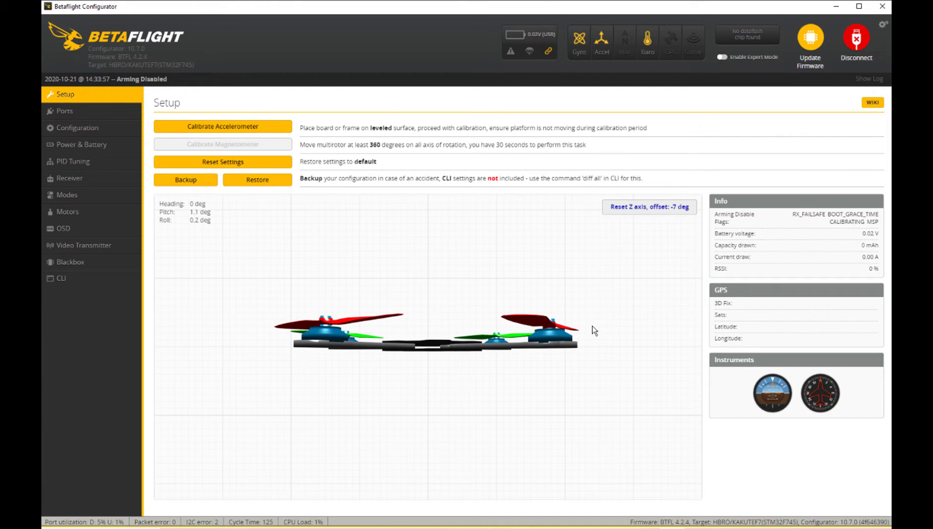
left_click(63, 111)
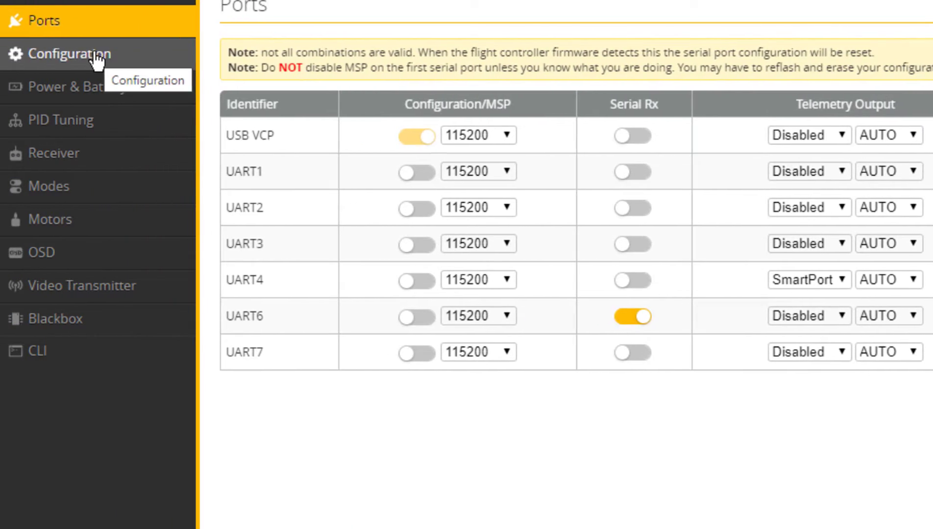
Set the ESC protocol to DSHOT600 and the receiver mode to serial-based SBUS
left_click(66, 54)
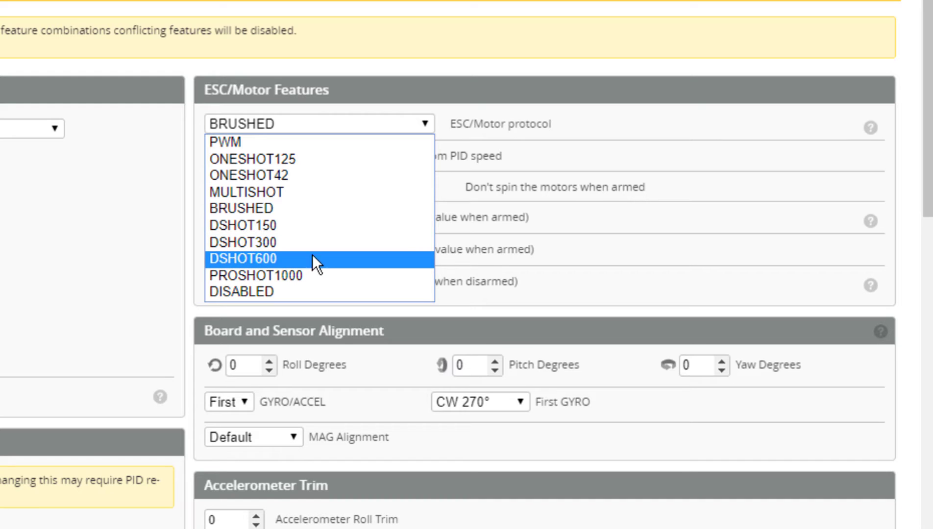
left_click(245, 259)
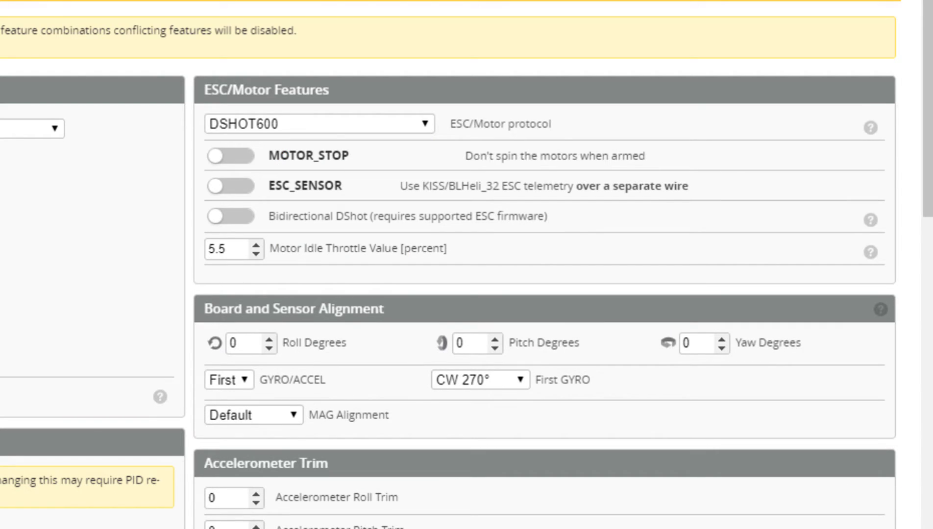
scroll("down", 3)
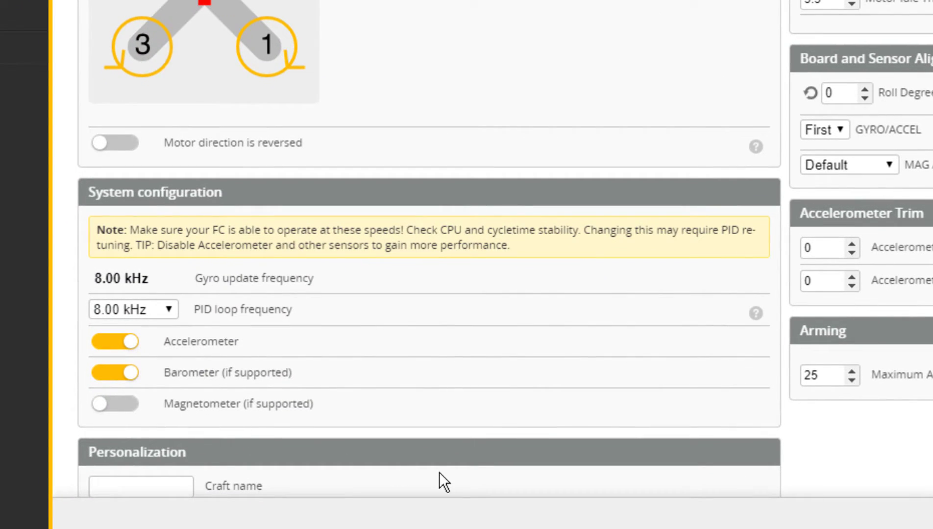
scroll("down", 3)
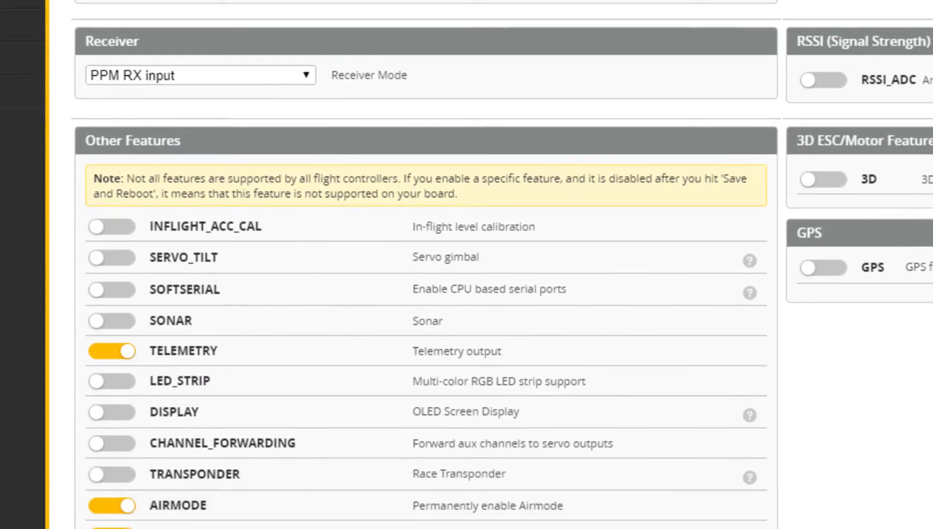
left_click(285, 215)
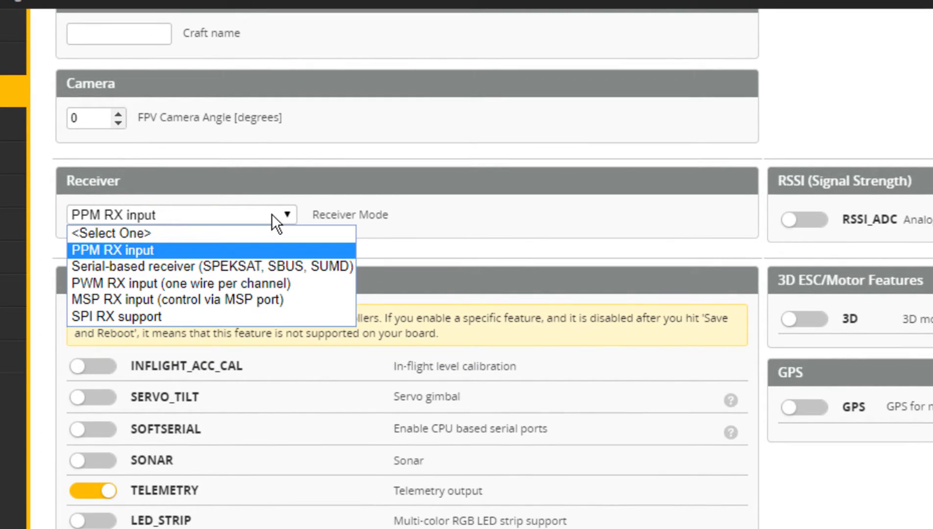
left_click(212, 266)
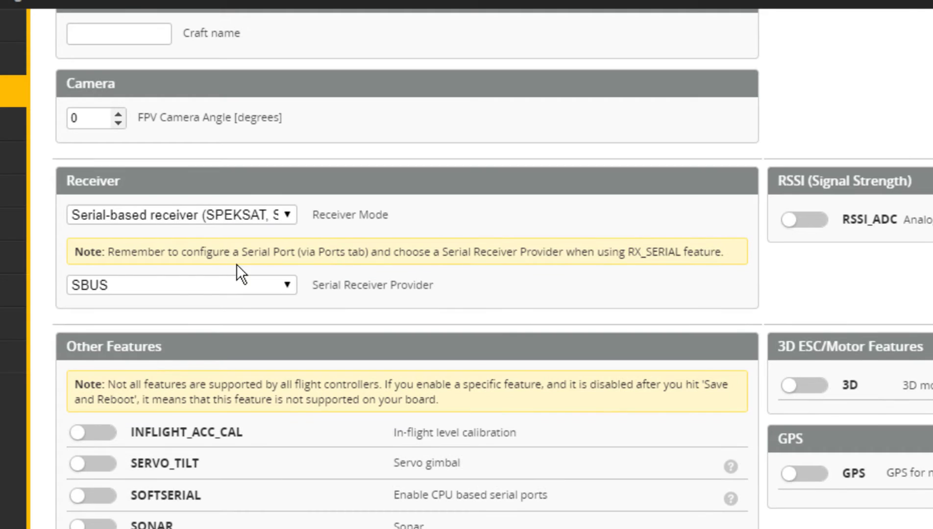
left_click(182, 285)
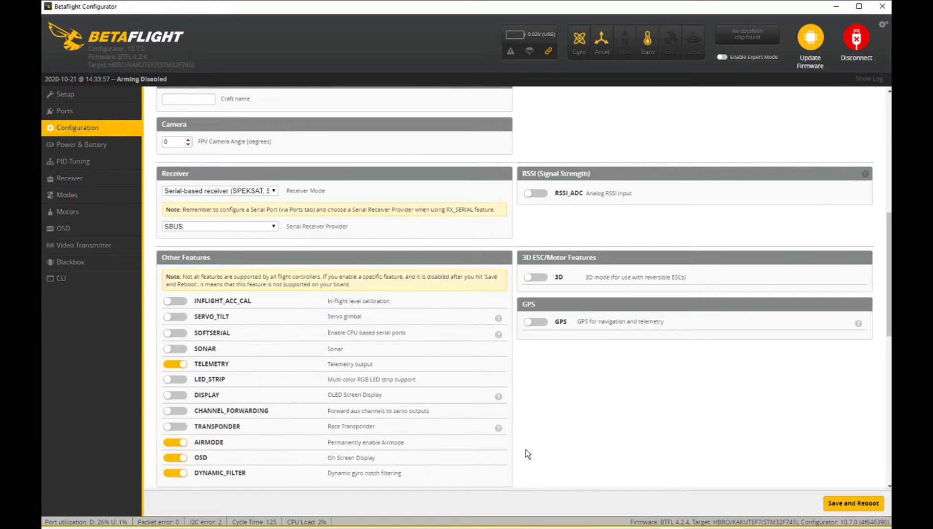
Save and reboot, reconnect, and review the saved Configuration settings
scroll("down", 3)
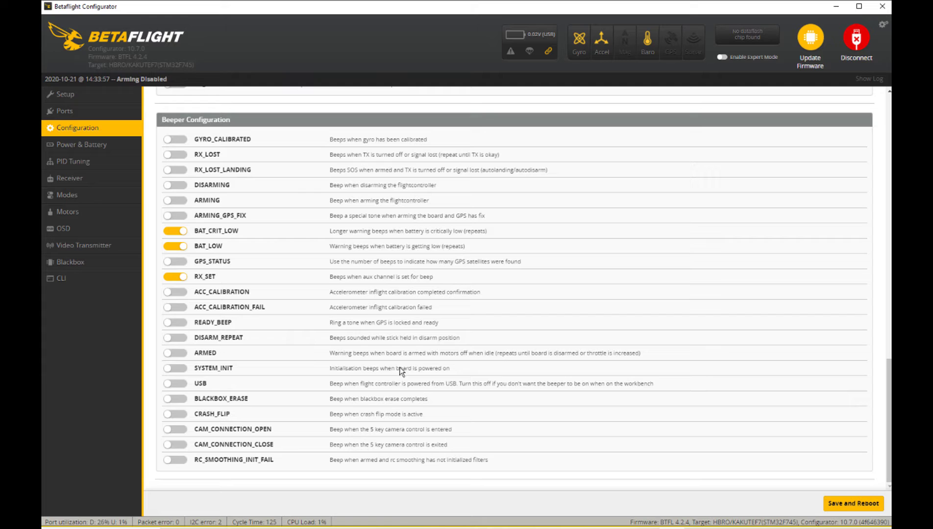
mouse_move(892, 410)
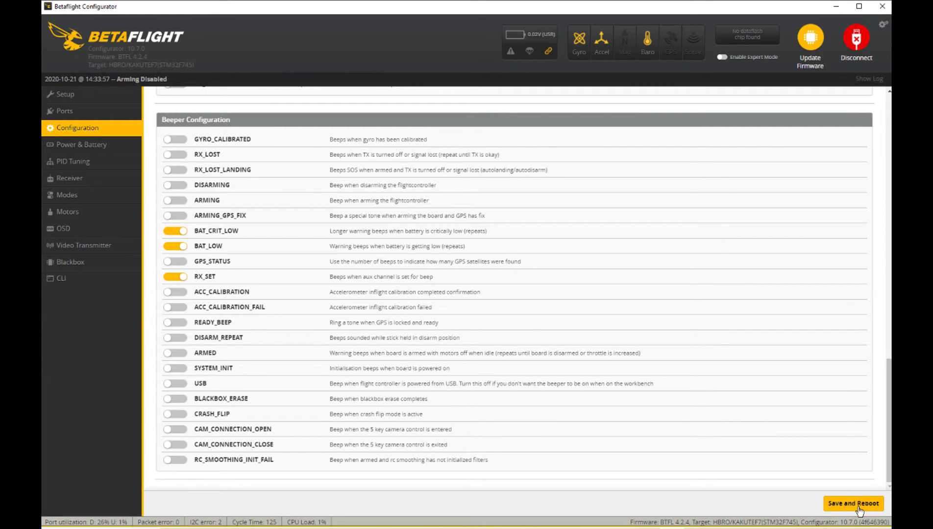
left_click(854, 503)
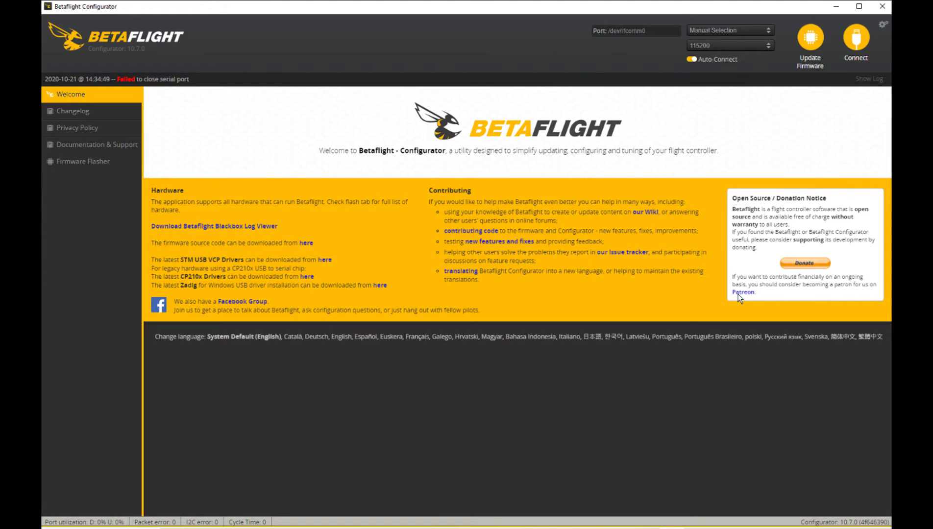
left_click(856, 37)
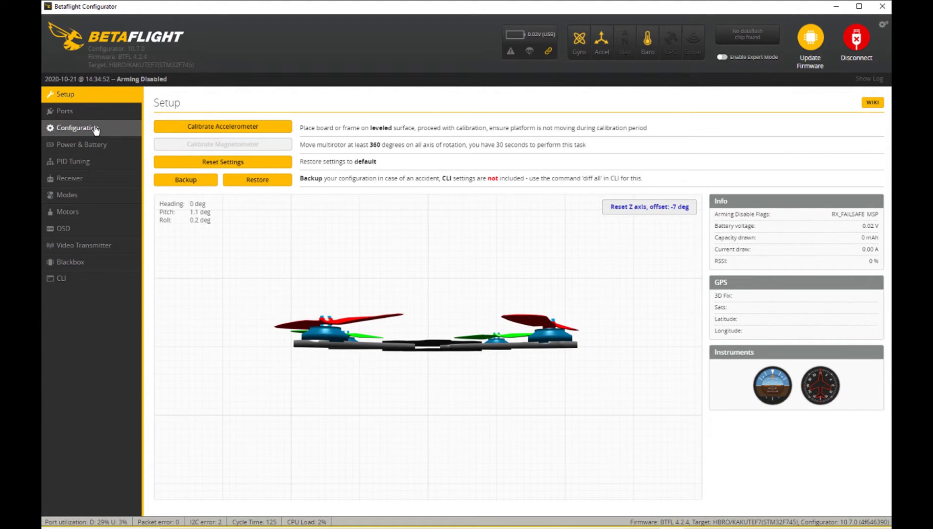
left_click(74, 128)
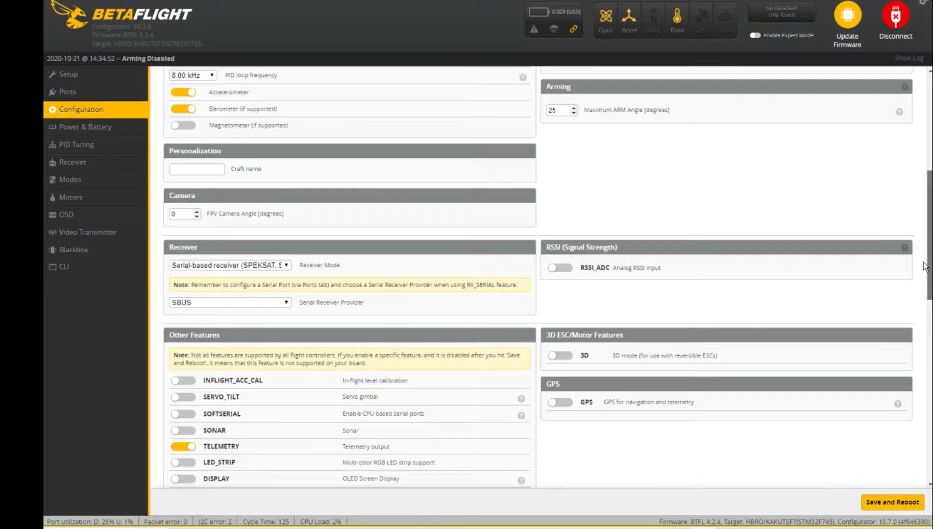
scroll("down", 3)
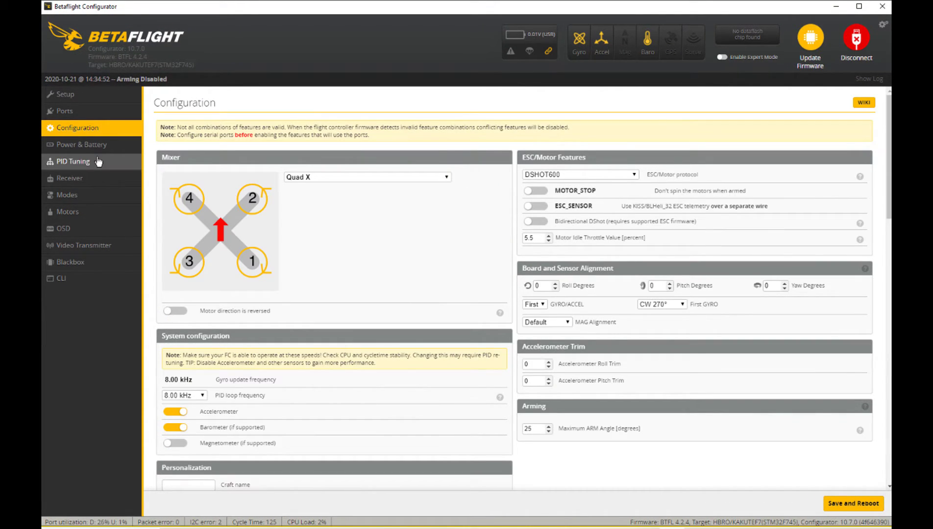
mouse_move(97, 190)
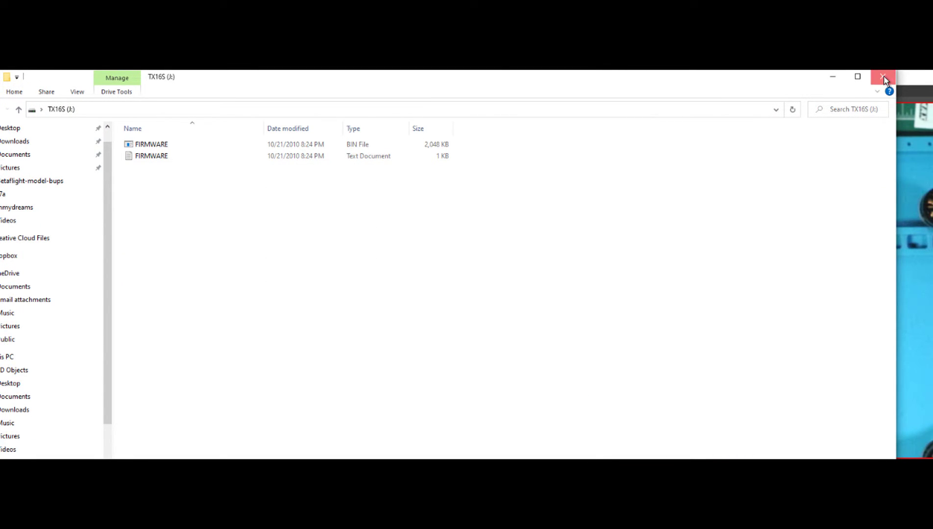
Close the File Explorer window showing the TX16S drive
left_click(880, 77)
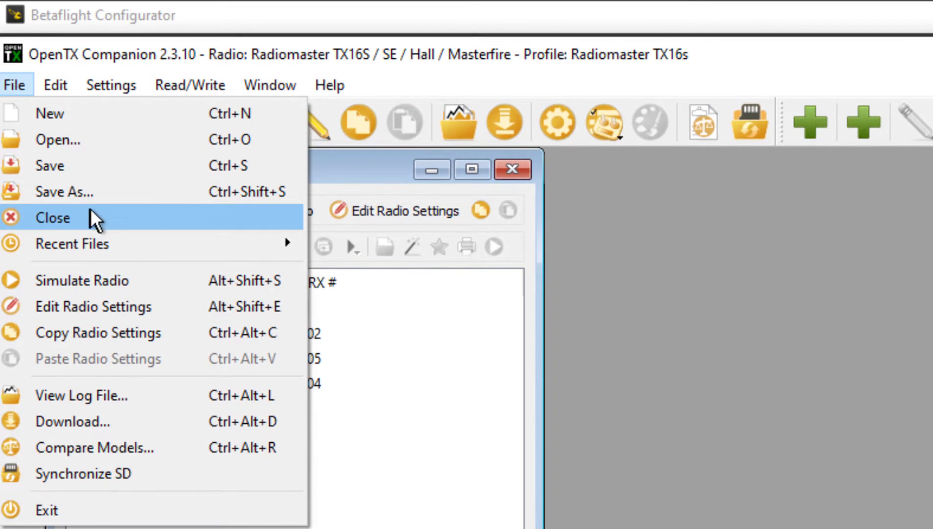
Close the untitled radio document, saving it as quadF7video.otx
left_click(65, 192)
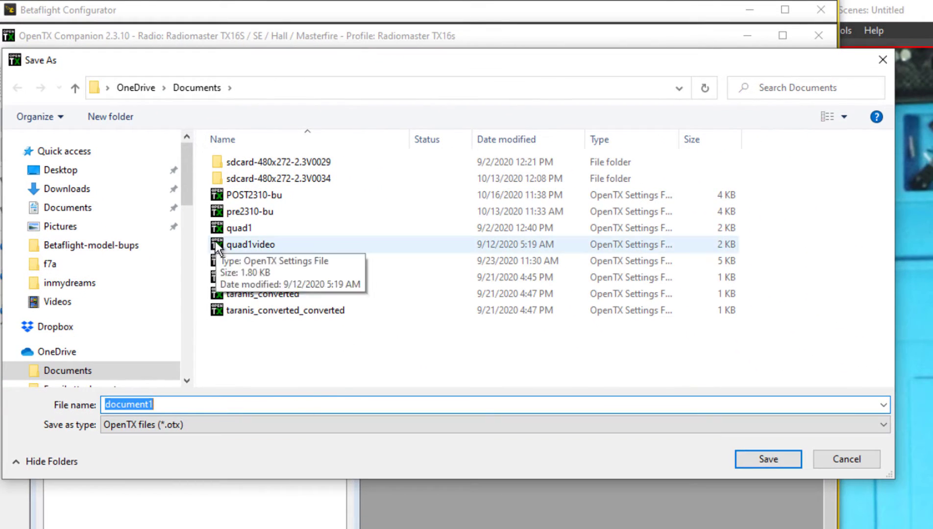
left_click(252, 245)
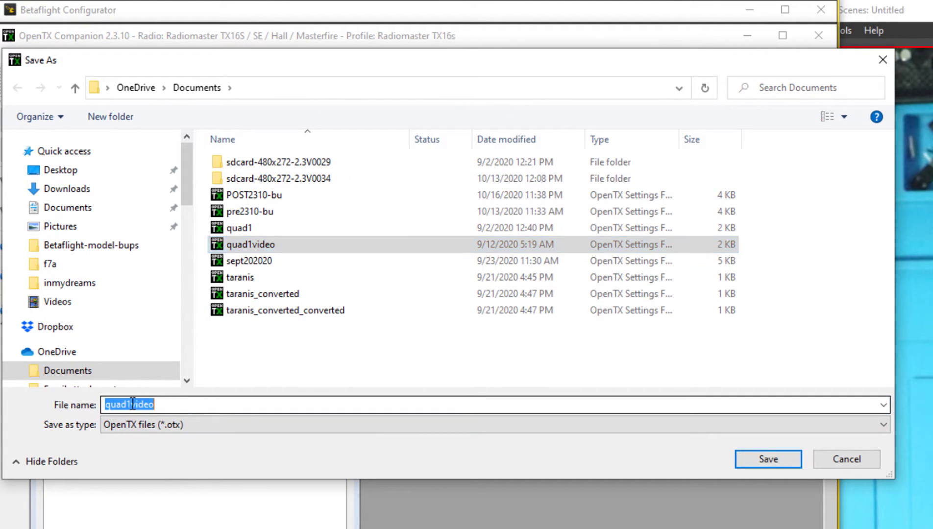
left_click(768, 459)
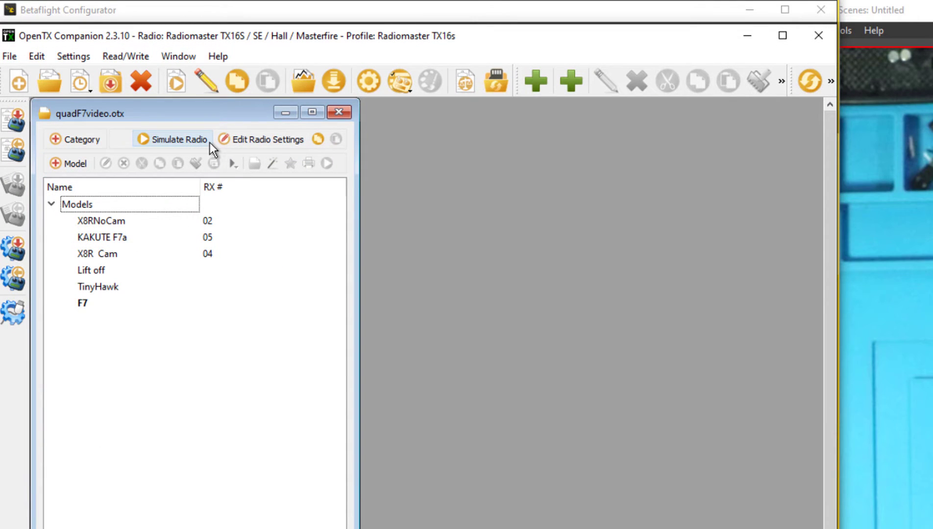
mouse_move(95, 338)
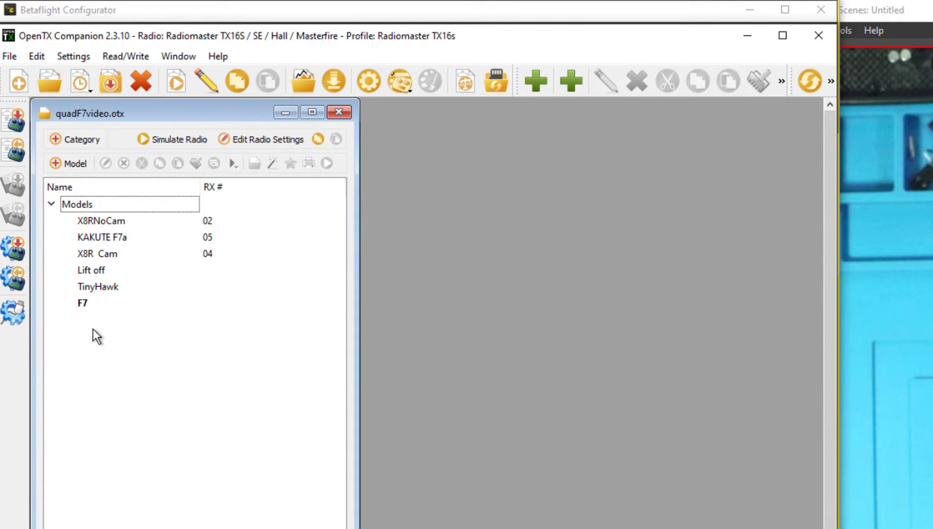
Open model F7 for editing and display its list of inputs
left_click(82, 303)
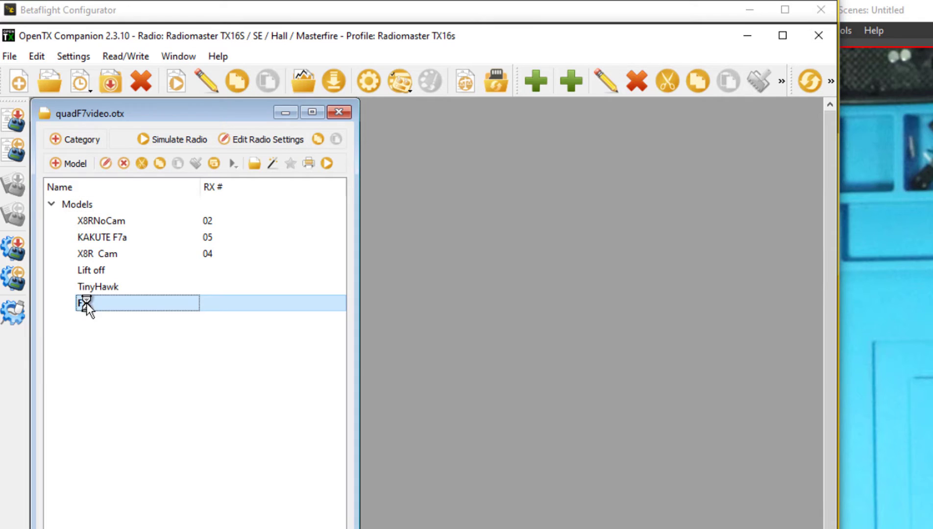
double_click(83, 302)
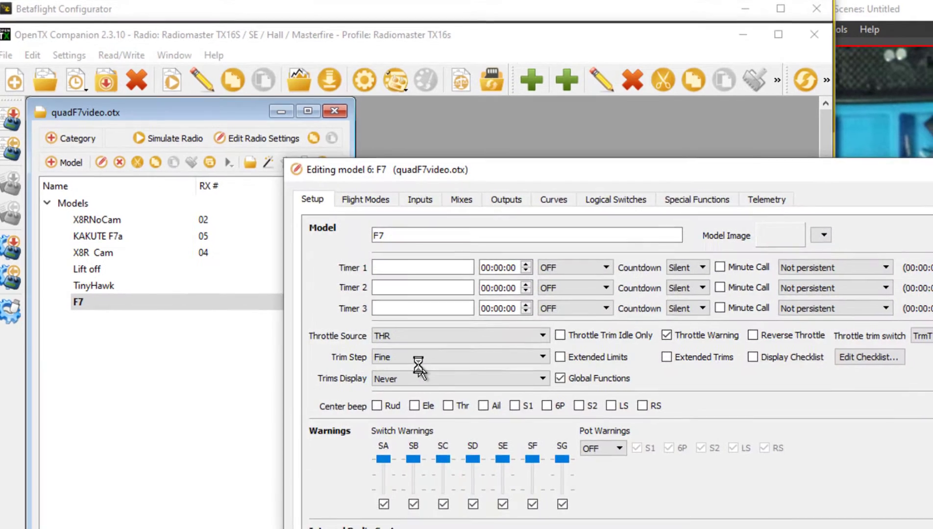
left_click(419, 200)
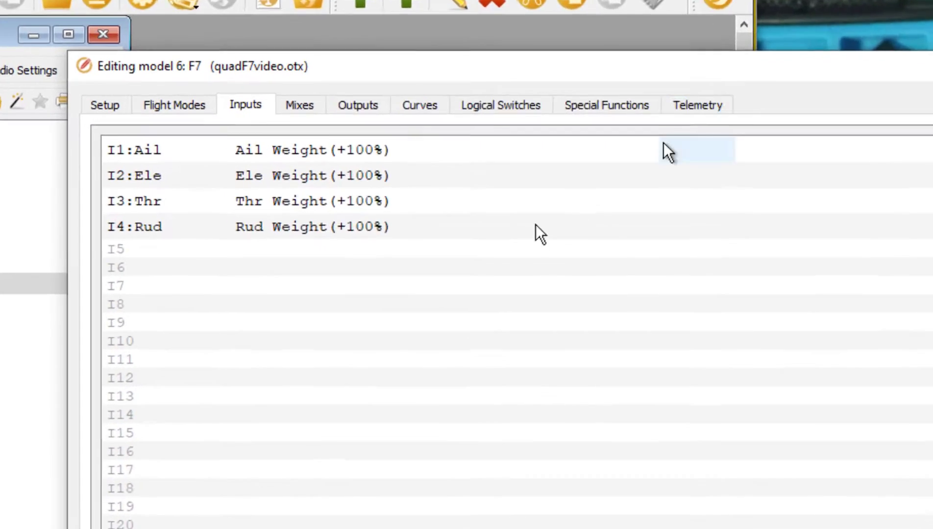
Add inputs ARM on switch SF (I5), FMod on SG (I6) and Buzz on SH (I7)
double_click(116, 248)
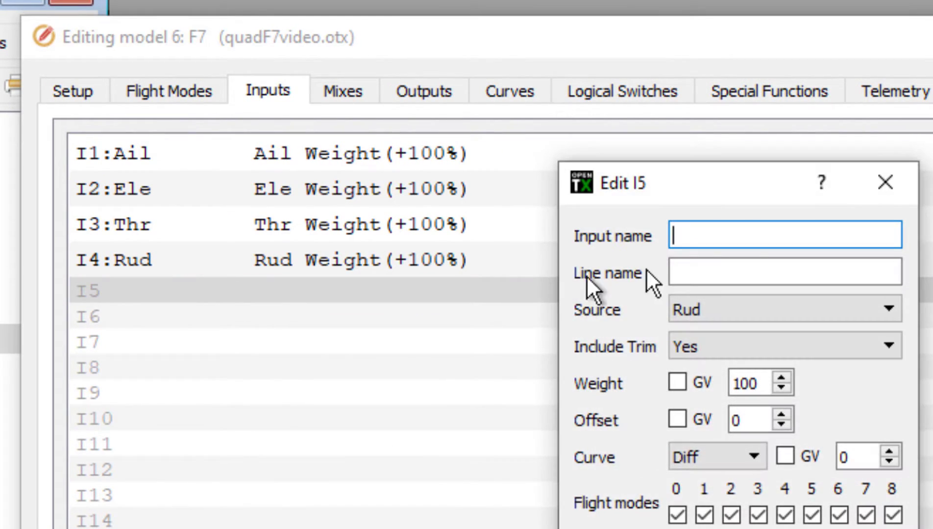
type("AR")
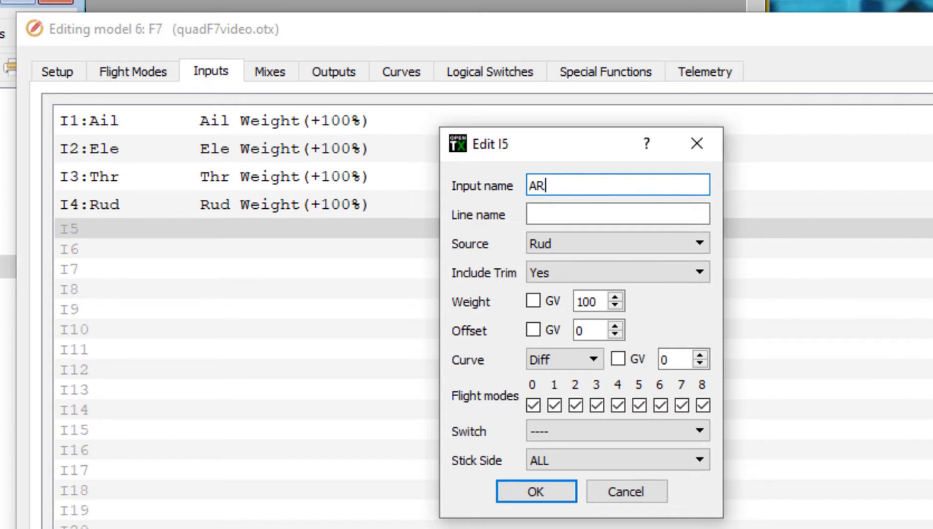
type("M")
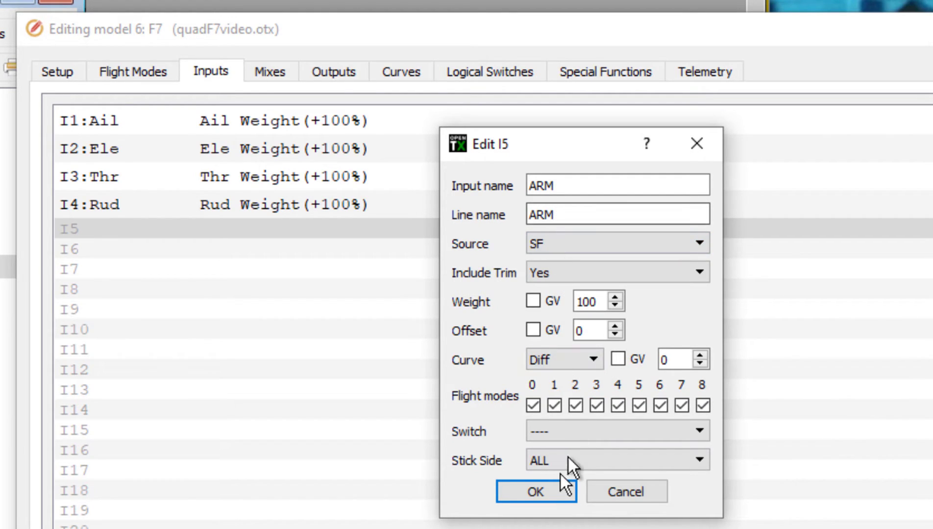
left_click(535, 491)
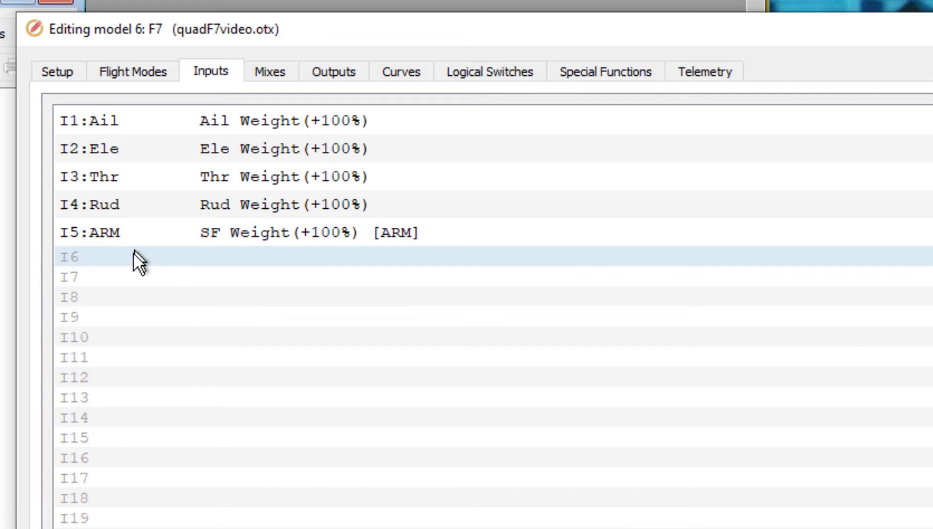
double_click(74, 258)
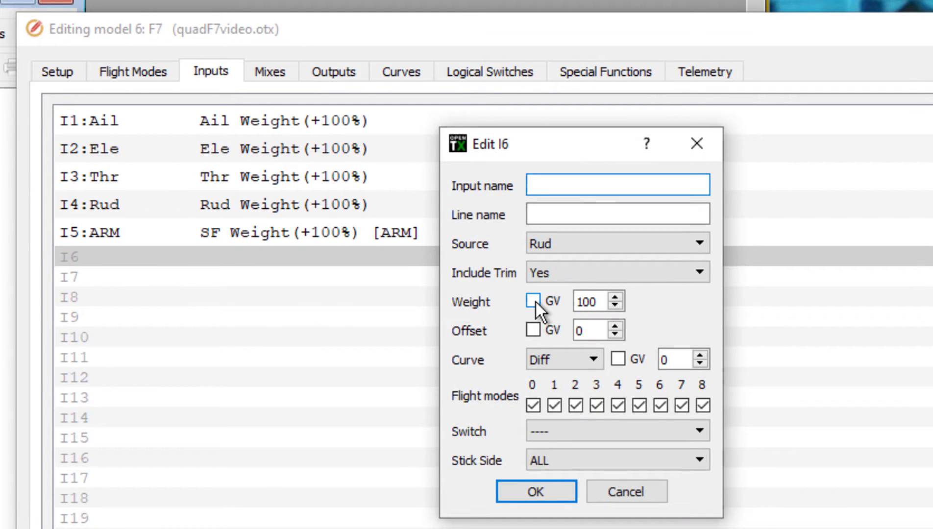
type("FMod")
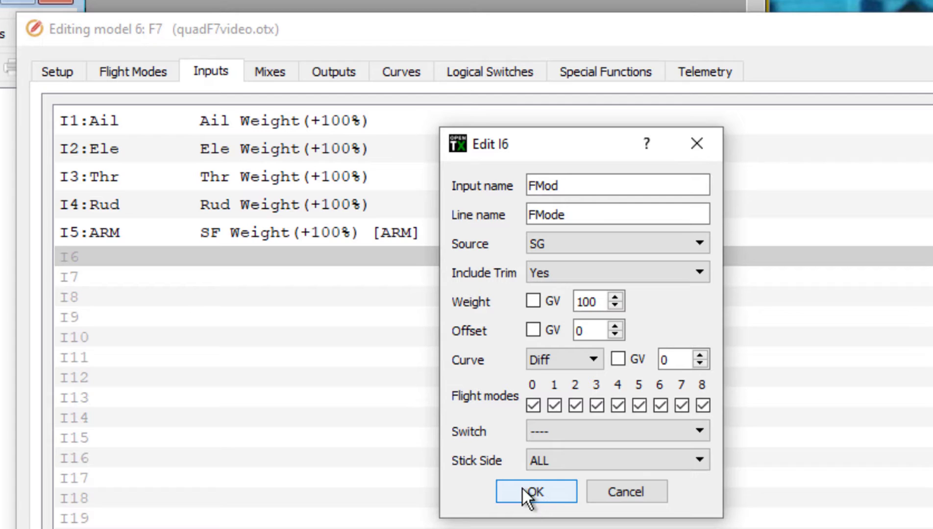
left_click(535, 491)
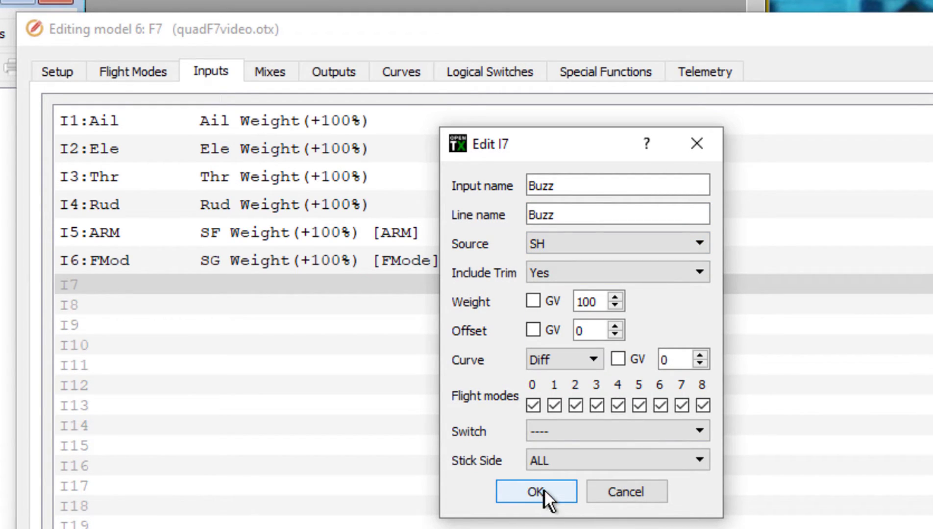
left_click(538, 491)
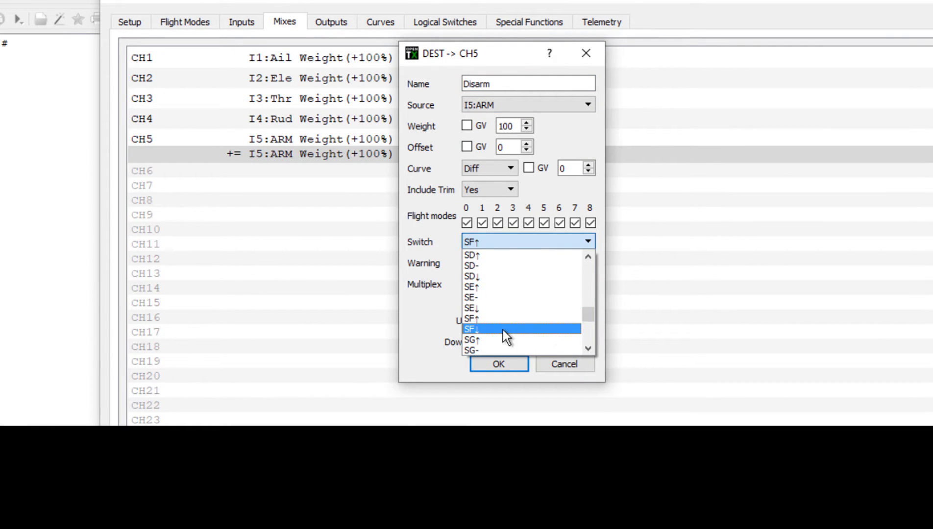
Add switch-gated mixes through CH7 and a Play Track 'anglmd' function for SG up
left_click(242, 22)
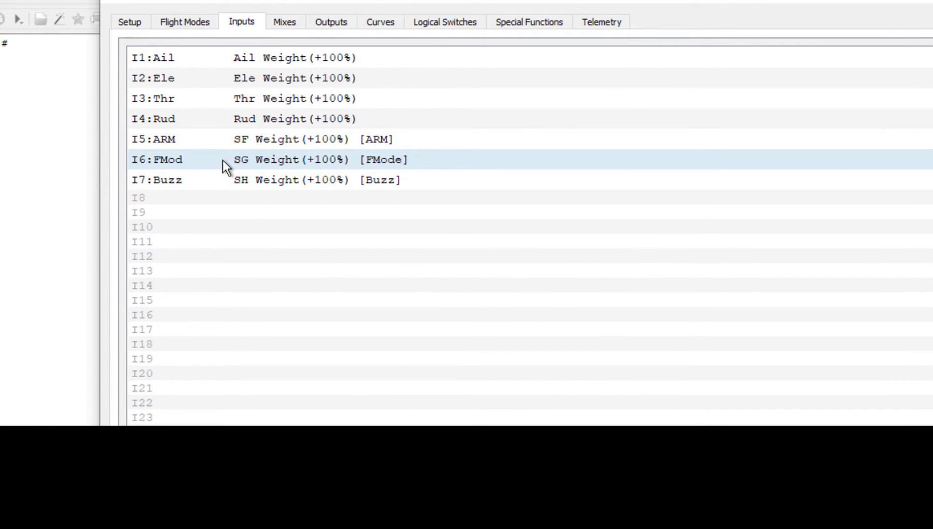
left_click(284, 22)
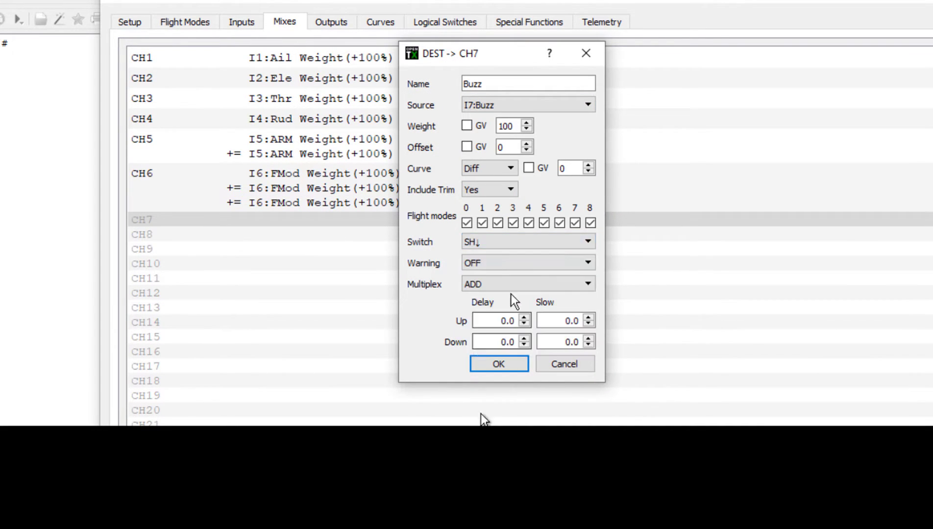
left_click(529, 22)
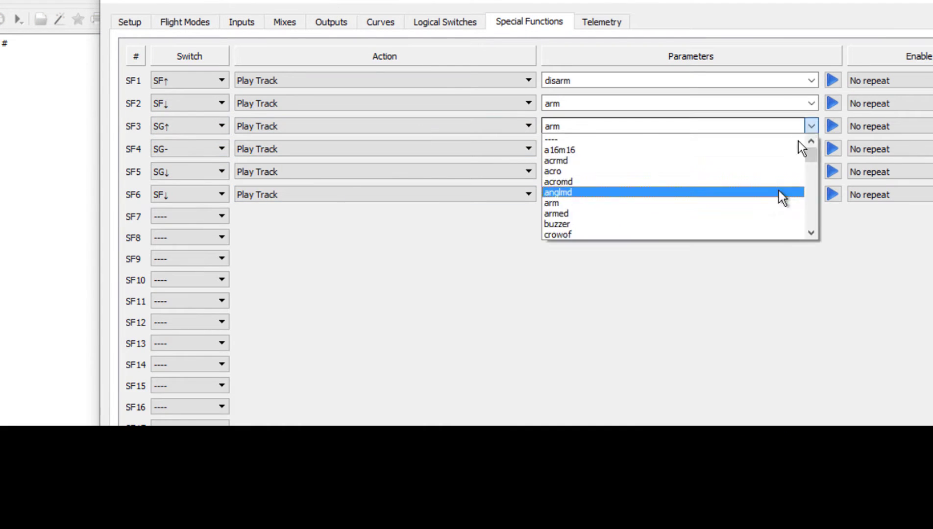
left_click(558, 192)
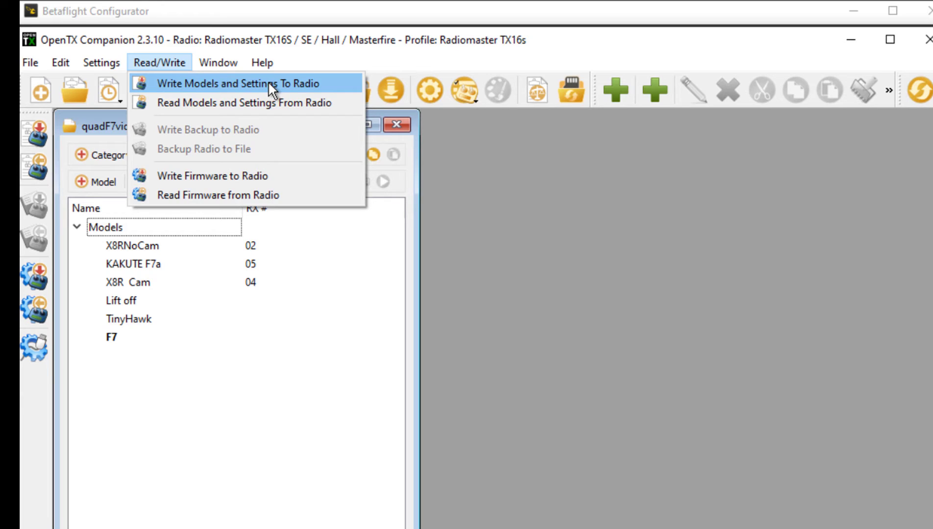
Write the models and settings, including model F7, to the radio
left_click(234, 83)
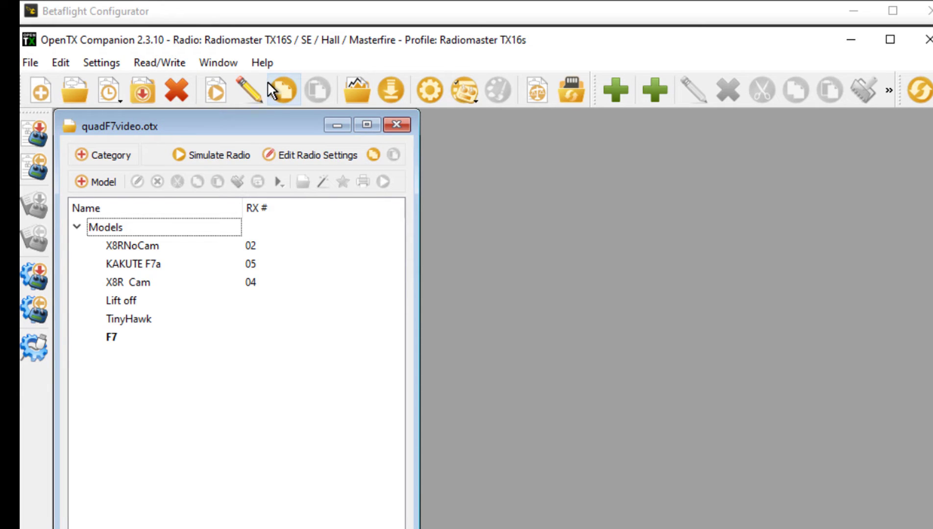
mouse_move(613, 285)
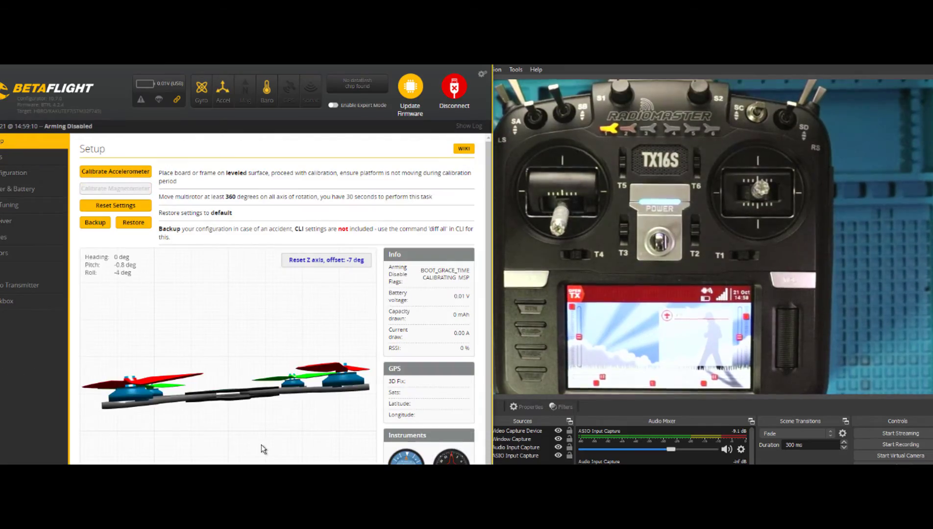
Show the live roll, pitch, yaw, throttle and AUX channel bars on the Receiver page
left_click(23, 221)
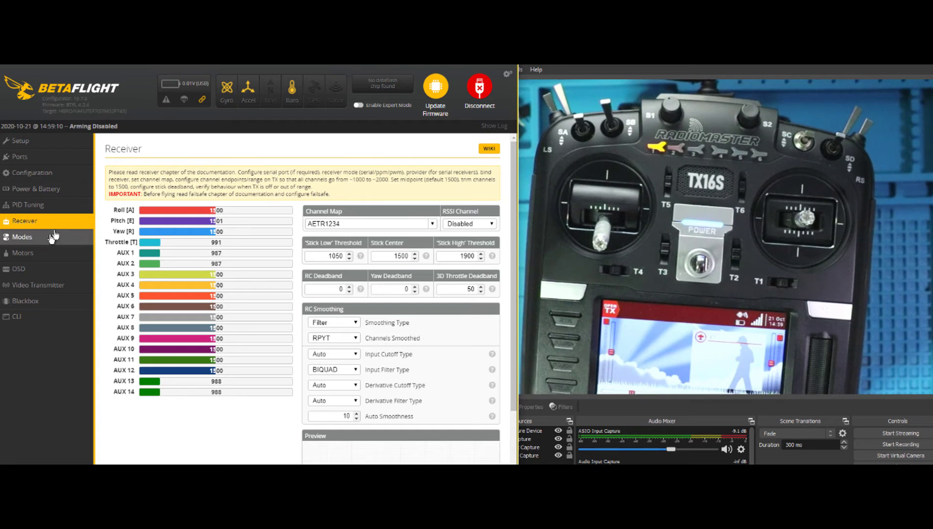
Add and save an ARM range on AUX 1 spanning 1825–2100, then recheck receiver values
left_click(22, 237)
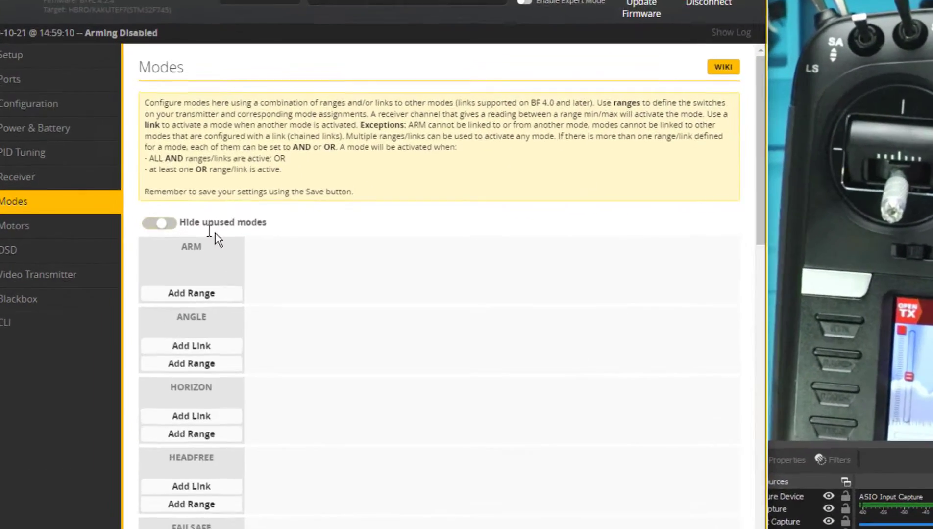
left_click(159, 223)
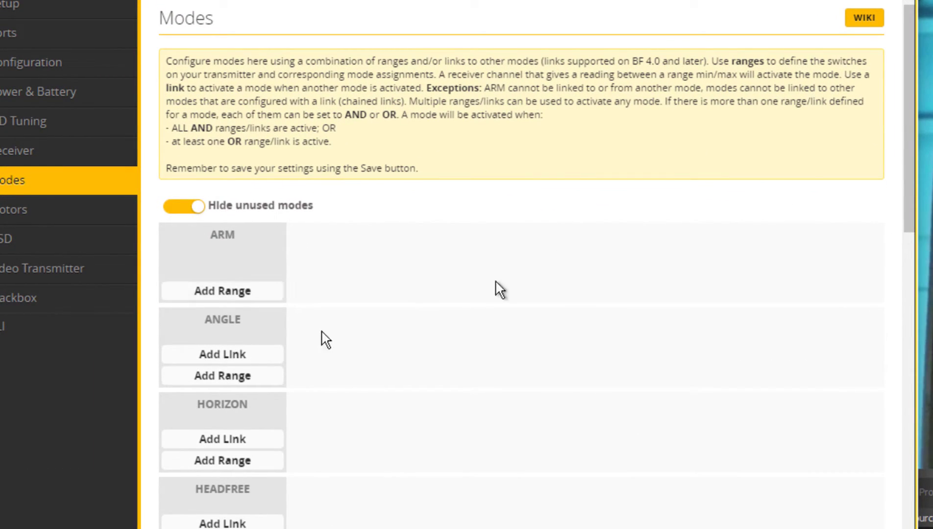
left_click(222, 291)
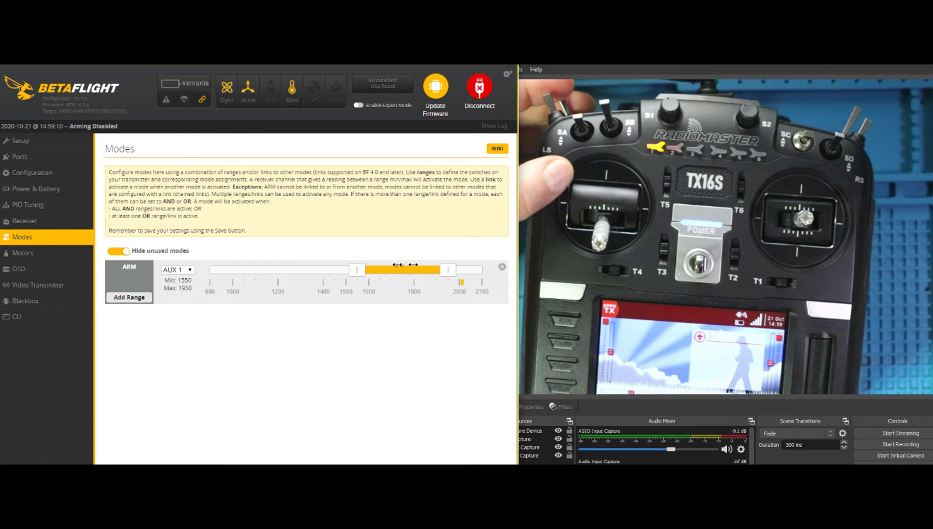
left_click_drag(357, 271, 411, 270)
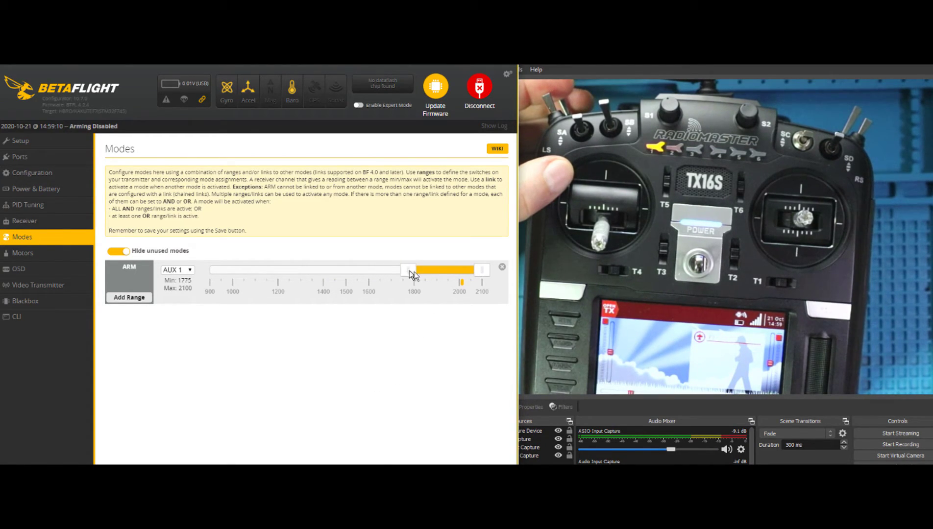
left_click_drag(409, 269, 419, 269)
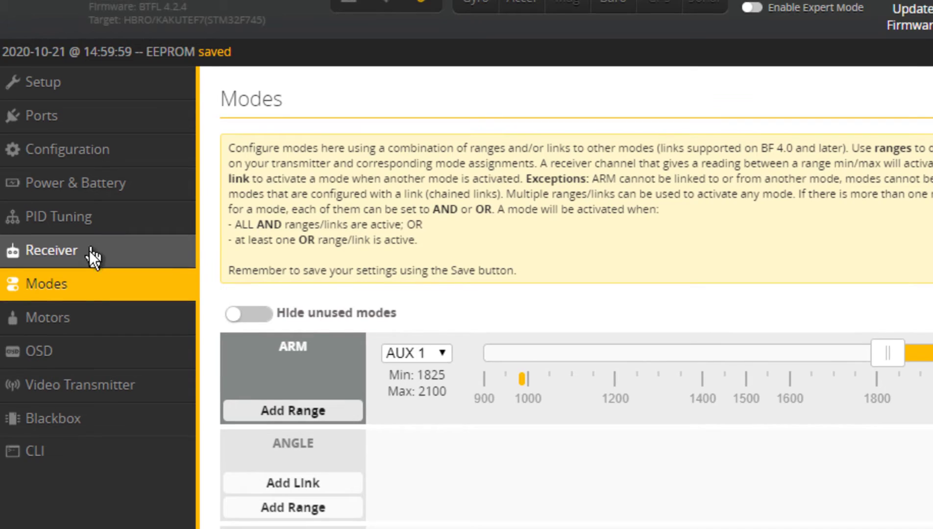
left_click(52, 250)
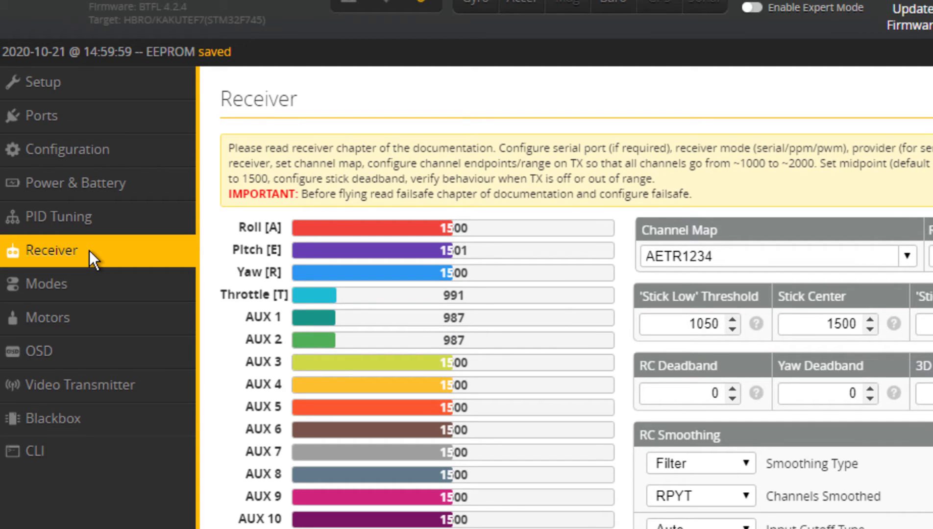
mouse_move(101, 276)
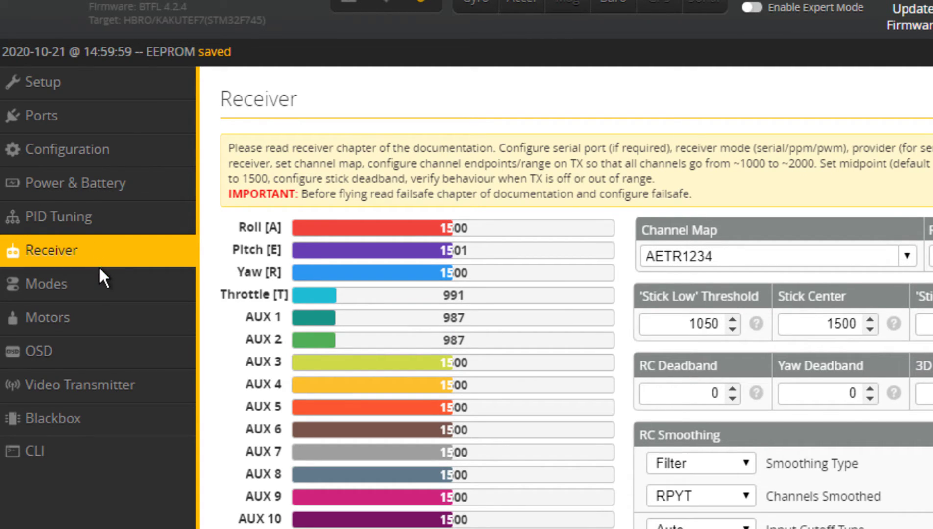
Return from the Receiver readouts to the Modes page
left_click(46, 284)
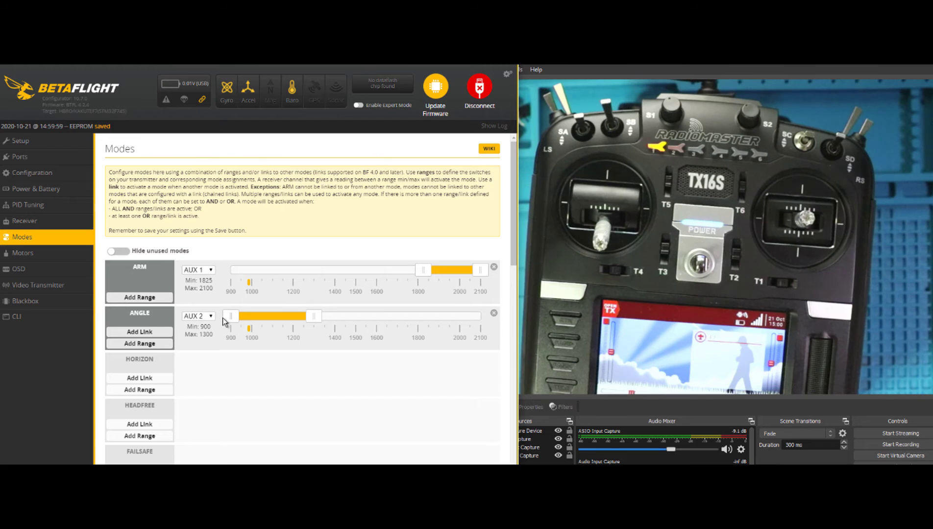
Narrow ANGLE to AUX 2 900–1200 and add a HORIZON range on AUX 2
left_click_drag(314, 316, 291, 316)
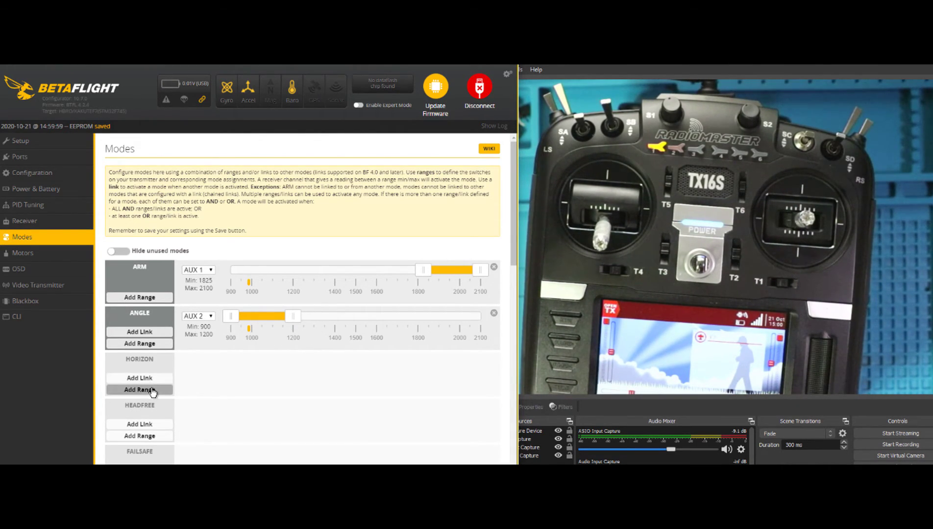
left_click(140, 389)
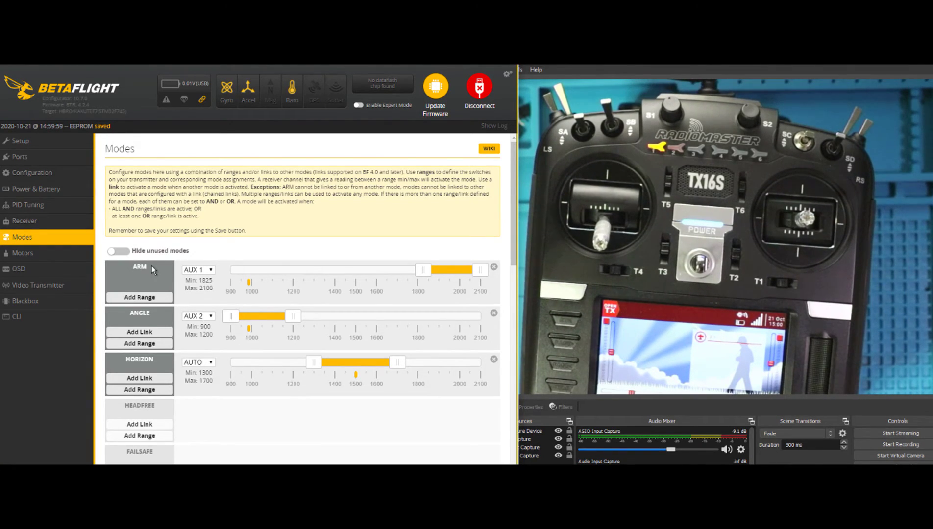
left_click(197, 362)
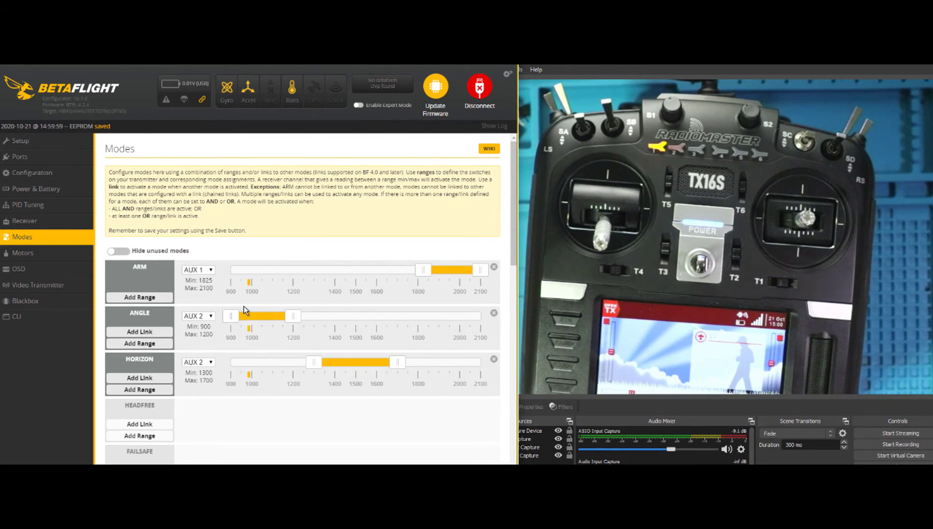
Add a BEEPER range on AUX 3
scroll("down", 3)
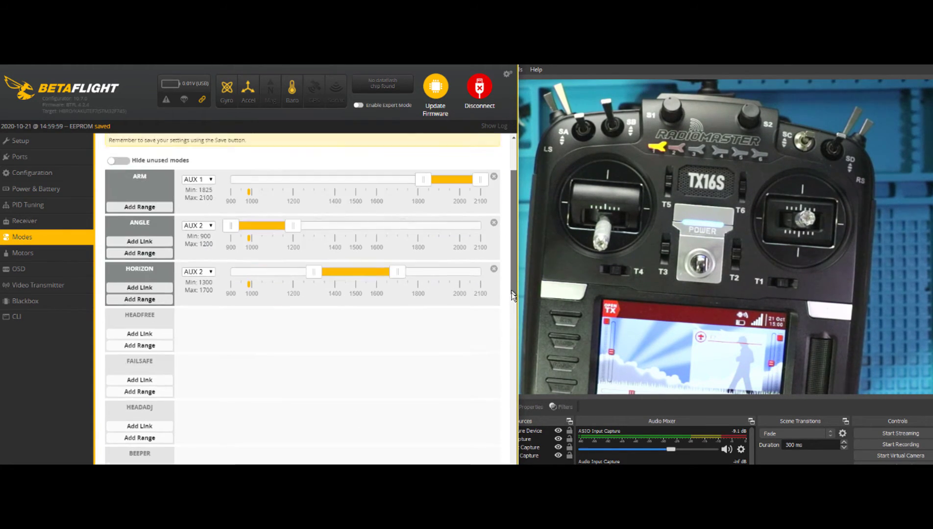
scroll("down", 3)
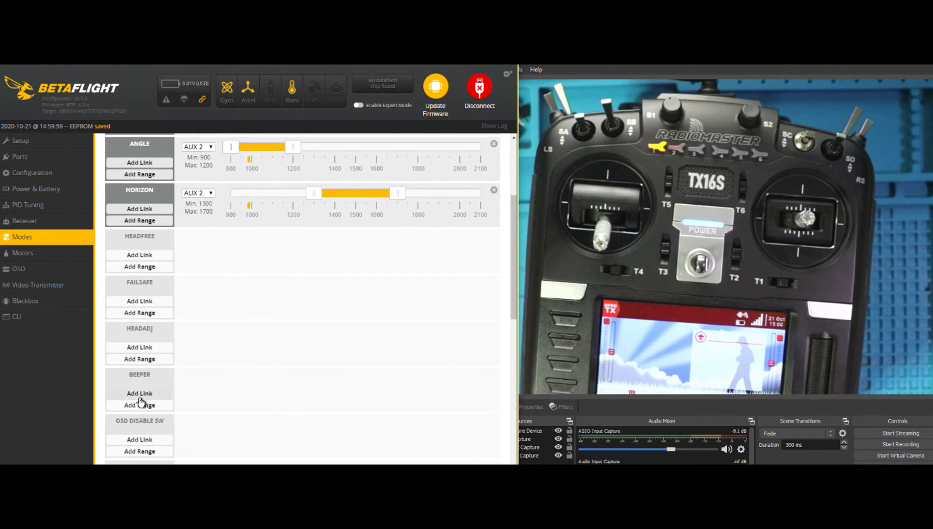
left_click(139, 405)
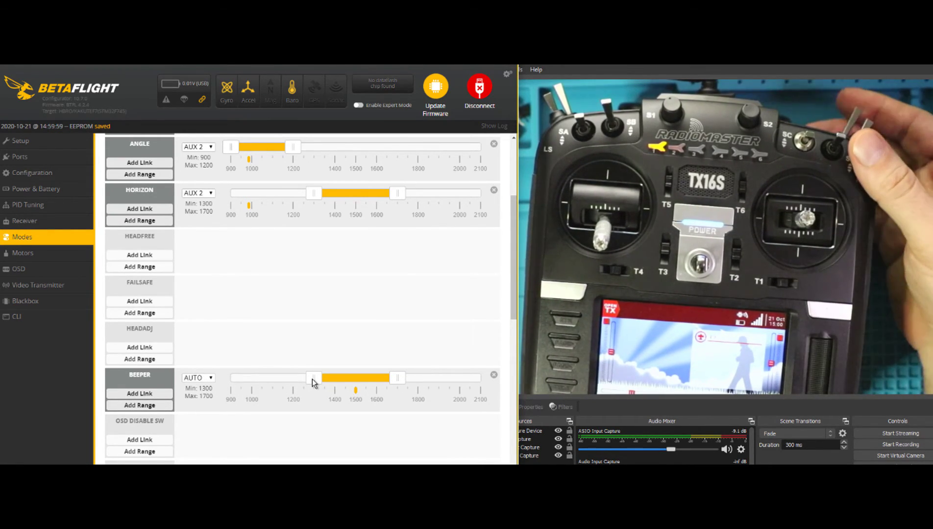
left_click(197, 377)
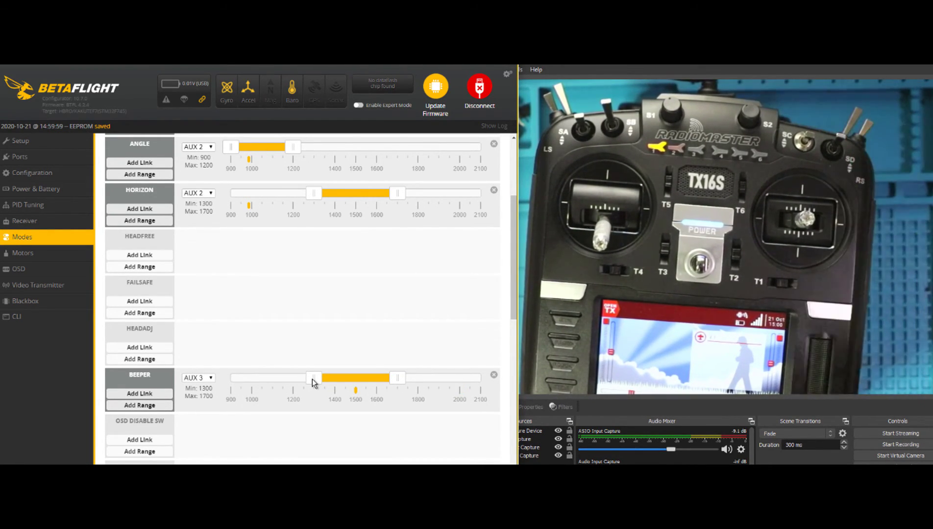